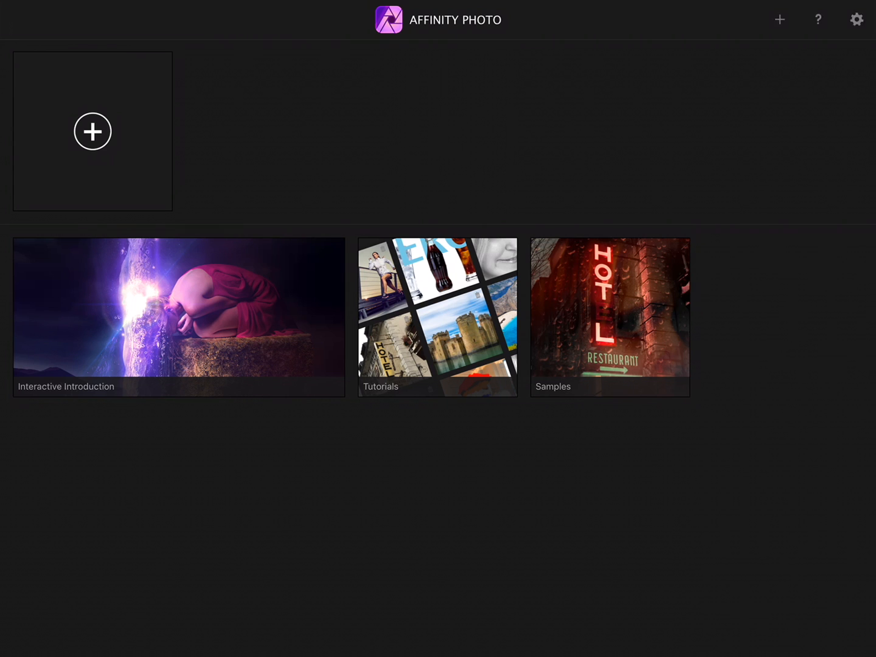
Import the ruined stone tower photo from the Photos library albums.
left_click(92, 131)
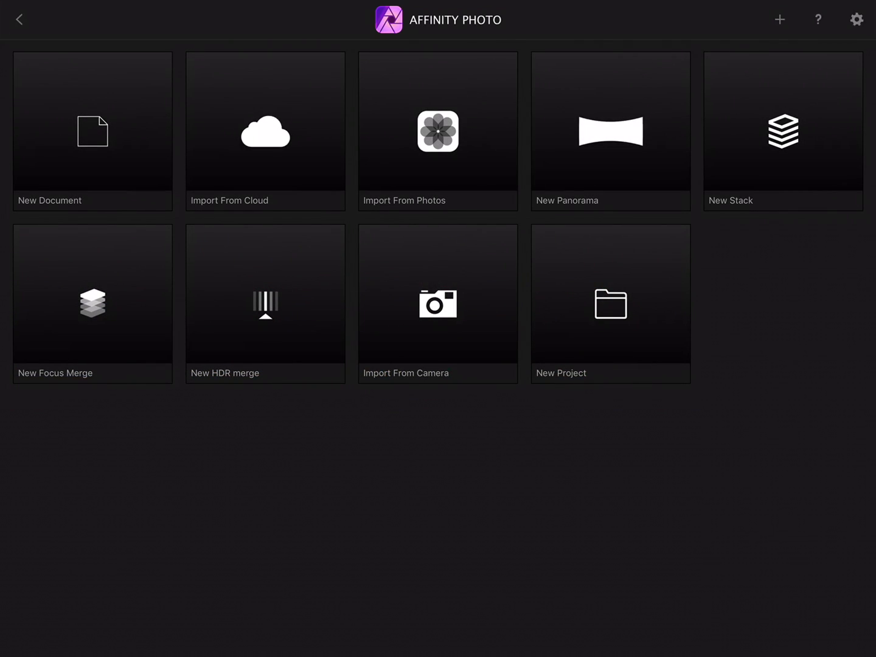
left_click(438, 132)
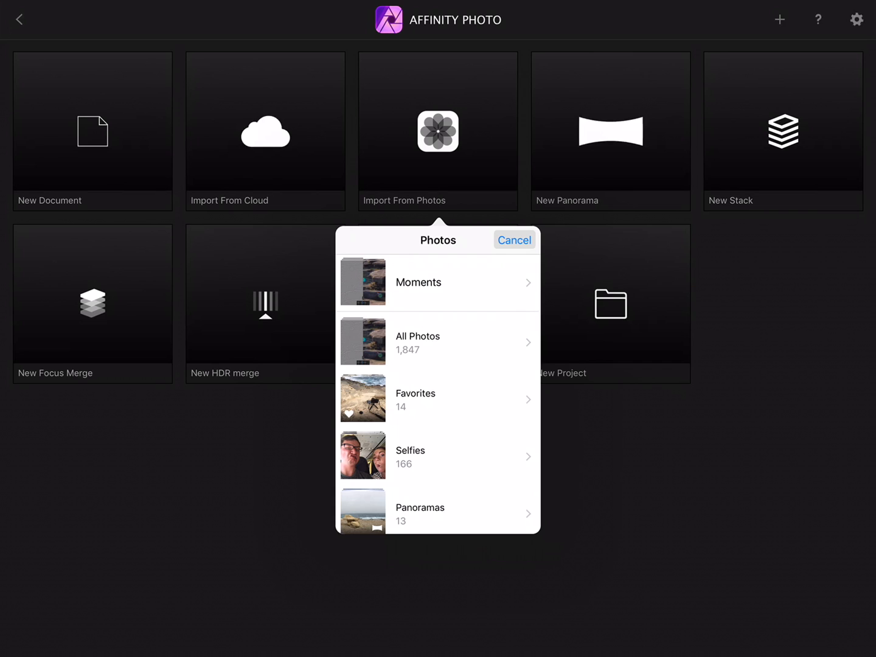
left_click(417, 341)
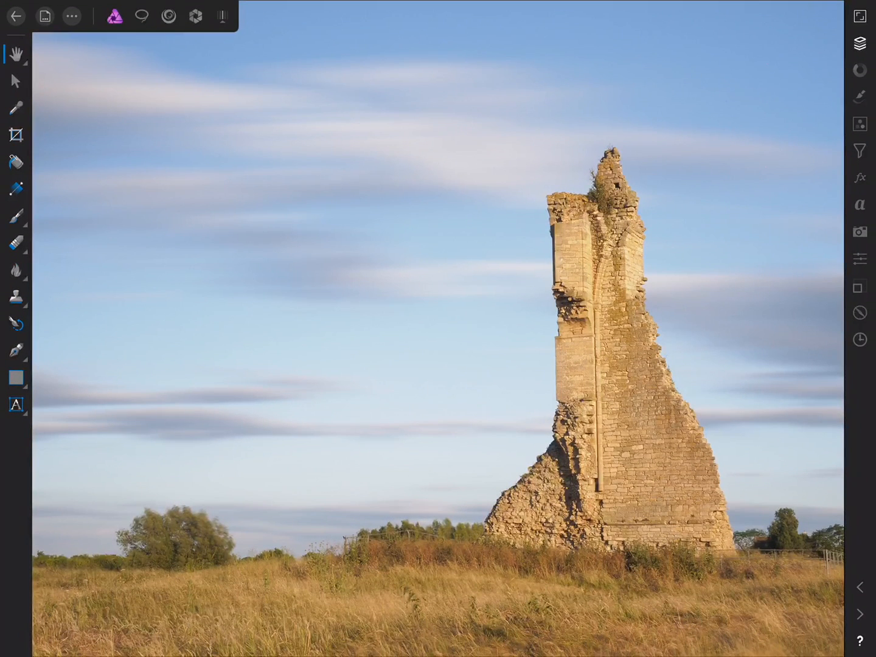
Show the Filters studio and browse the All Filters previews on the tower photo.
left_click(115, 17)
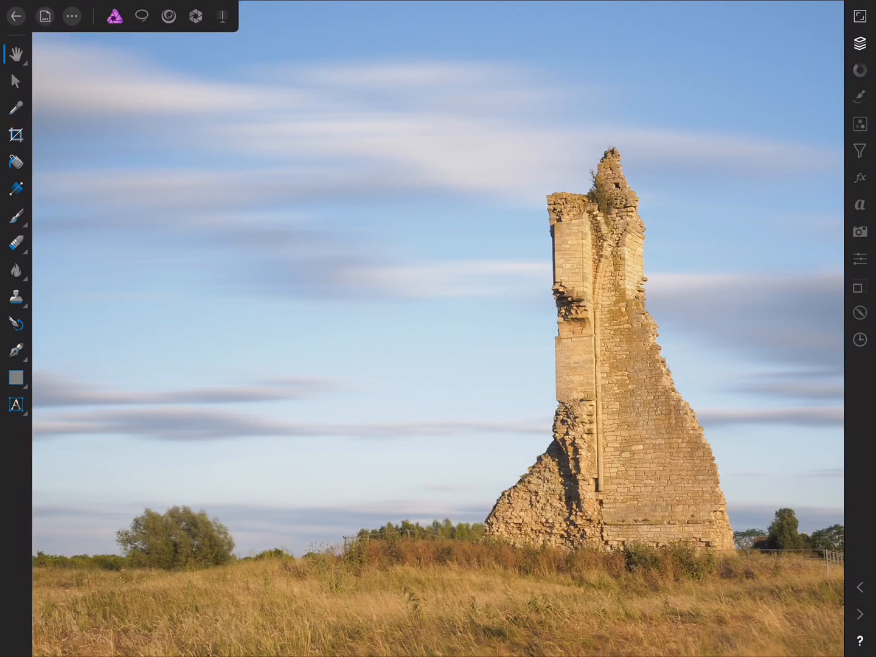
left_click(860, 150)
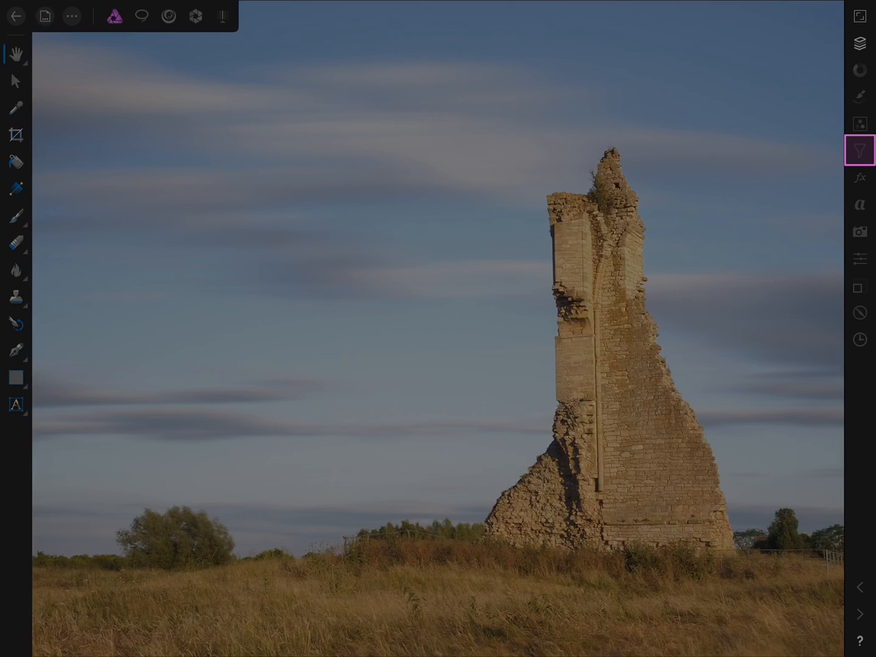
left_click(862, 147)
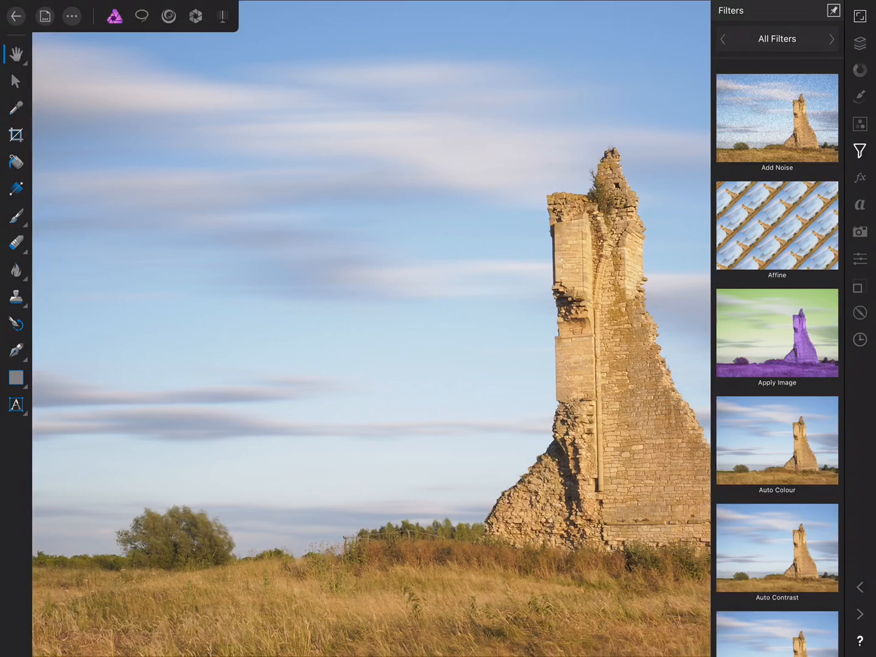
scroll("down", 3)
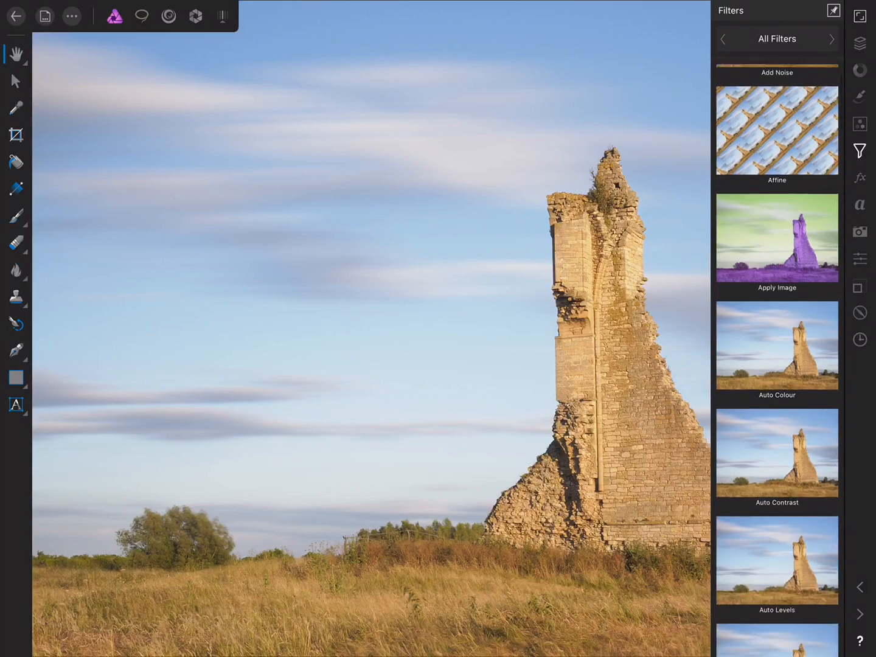
scroll("down", 3)
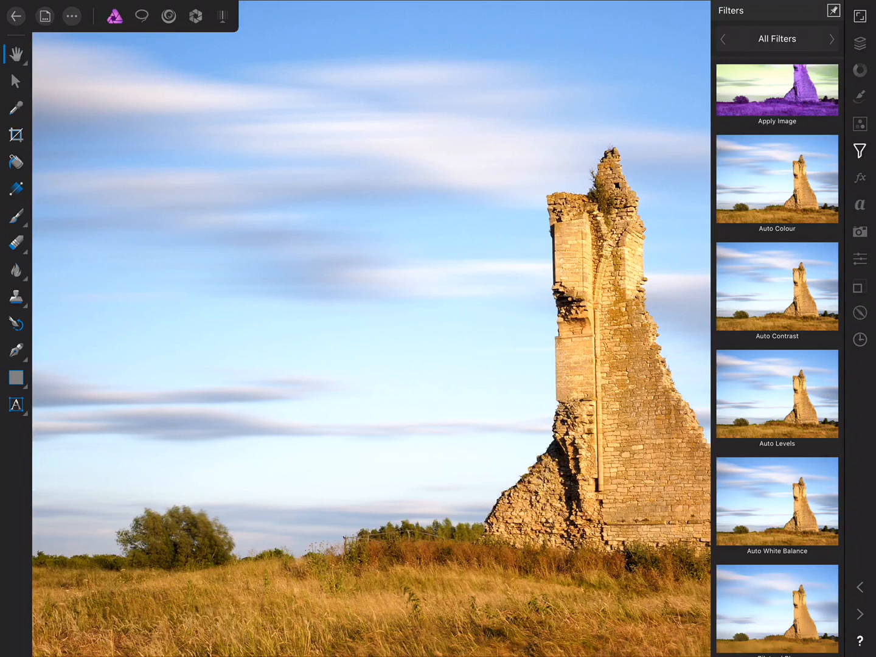
left_click(858, 231)
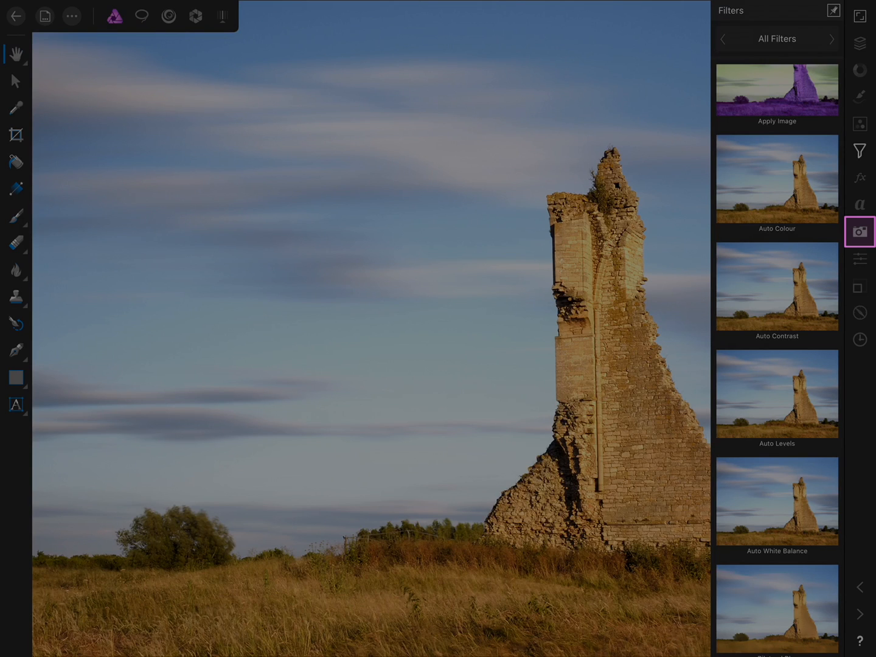
Review the histogram and camera metadata, then show the colour adjustments list.
left_click(859, 230)
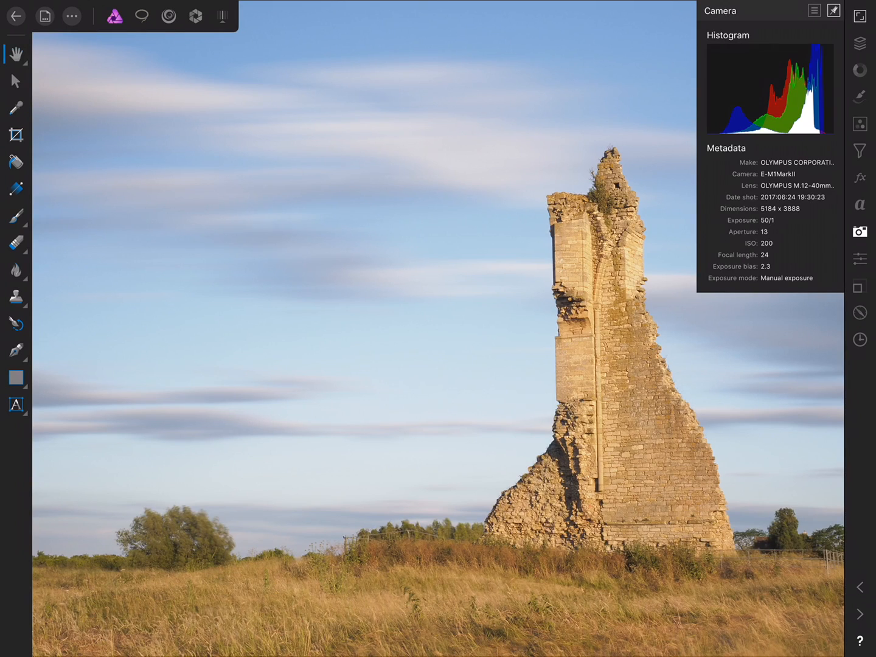
left_click(859, 124)
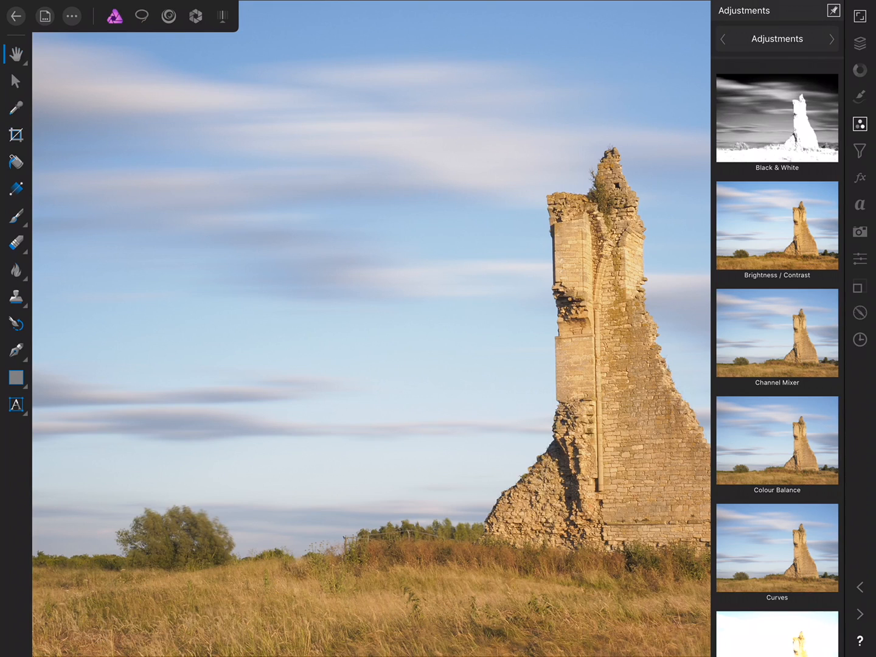
Add a Brightness/Contrast adjustment with brightness -13% and contrast 44%.
left_click(776, 226)
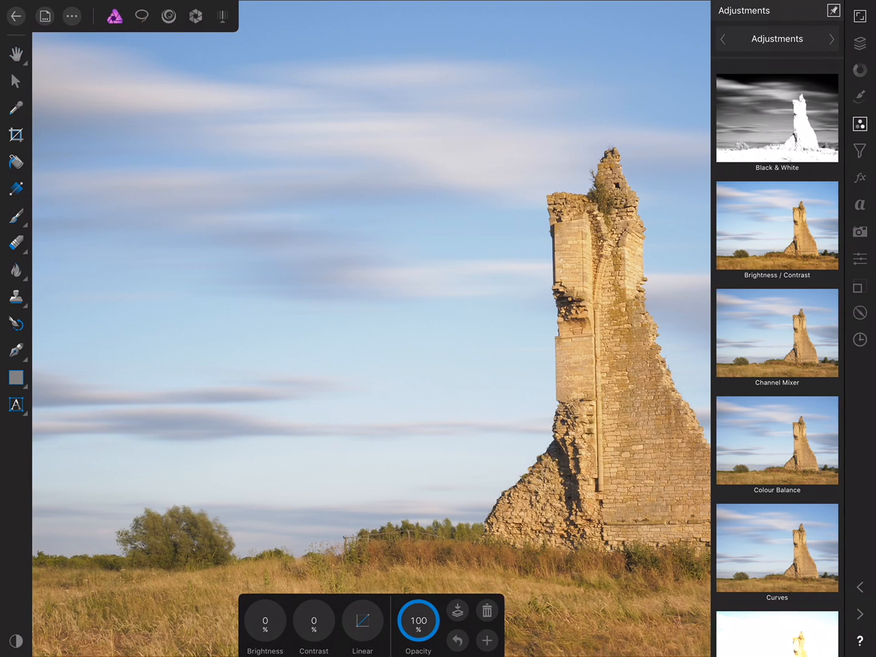
left_click_drag(314, 620, 329, 608)
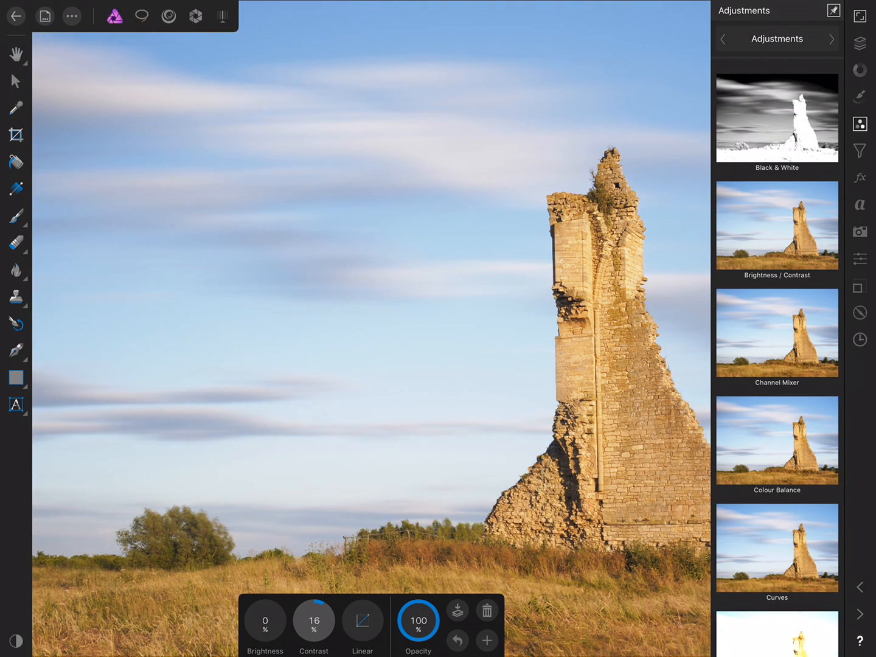
left_click_drag(304, 621, 322, 608)
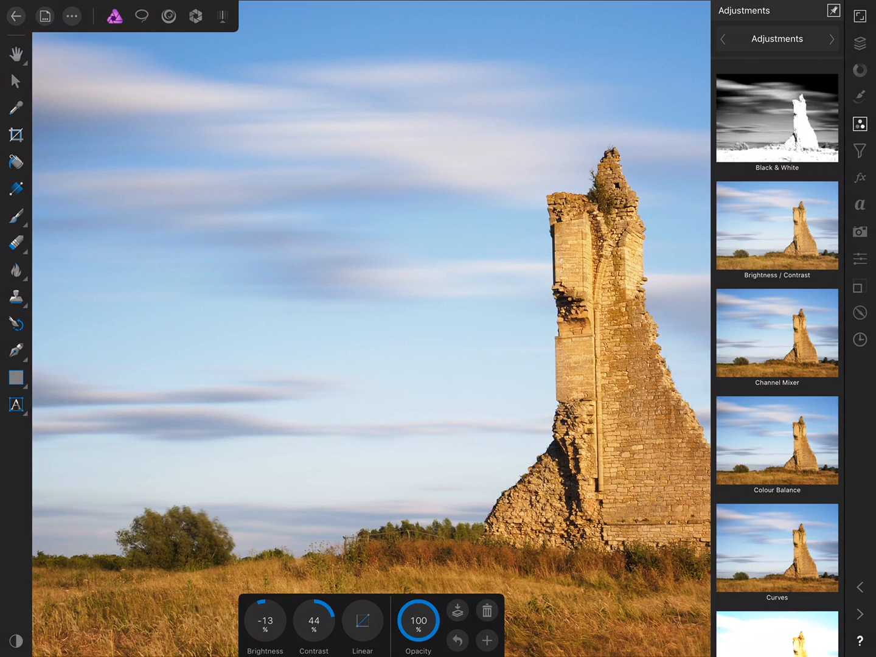
scroll("down", 3)
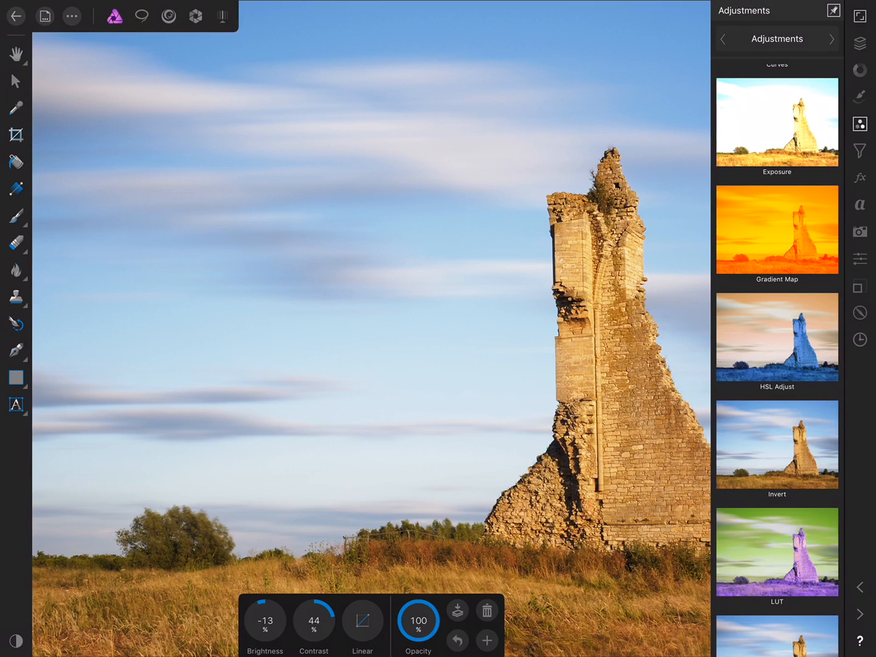
Add an HSL adjustment and settle its hue at 6.6 on the full-view photo.
left_click(776, 339)
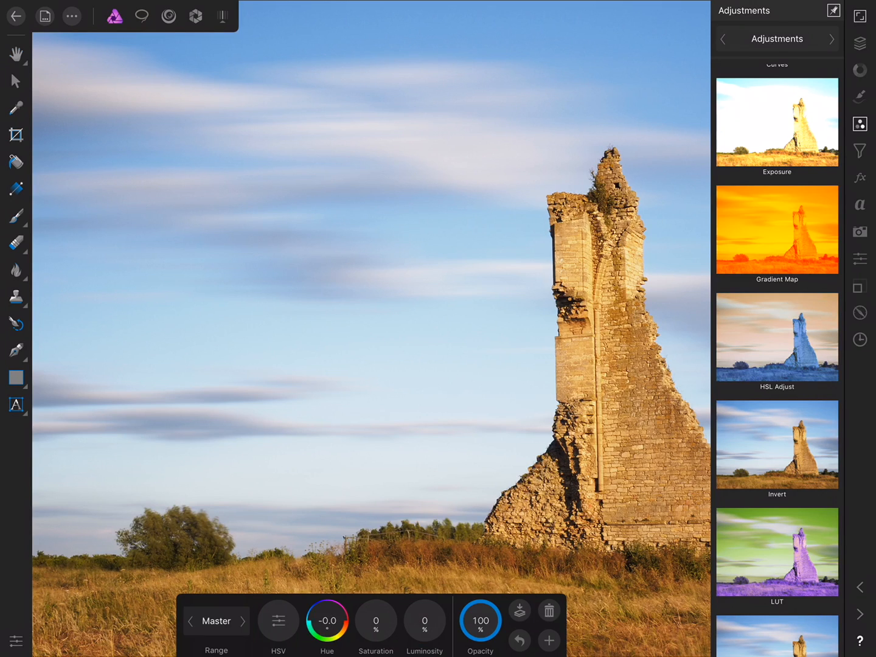
left_click(858, 124)
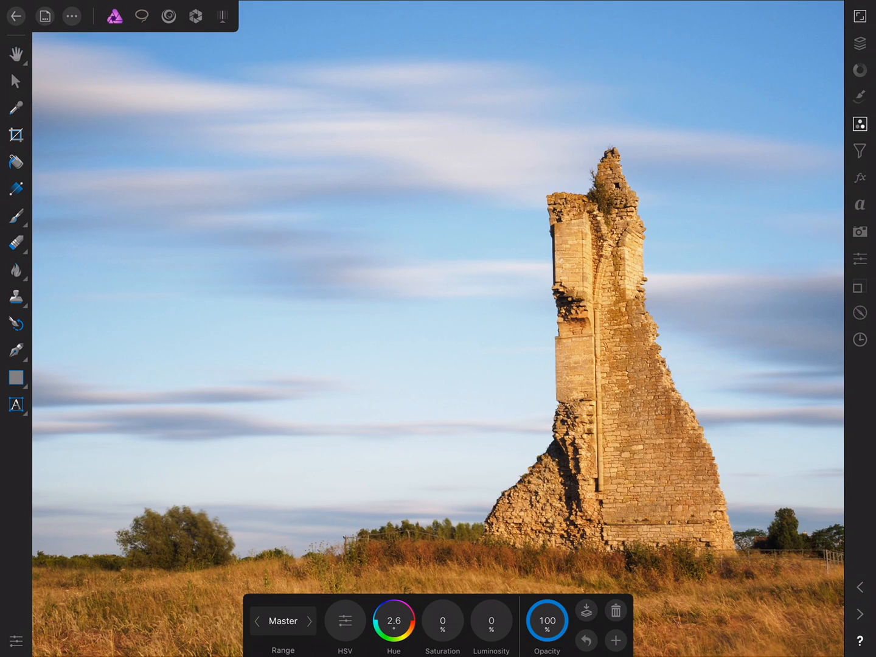
left_click_drag(414, 606, 377, 630)
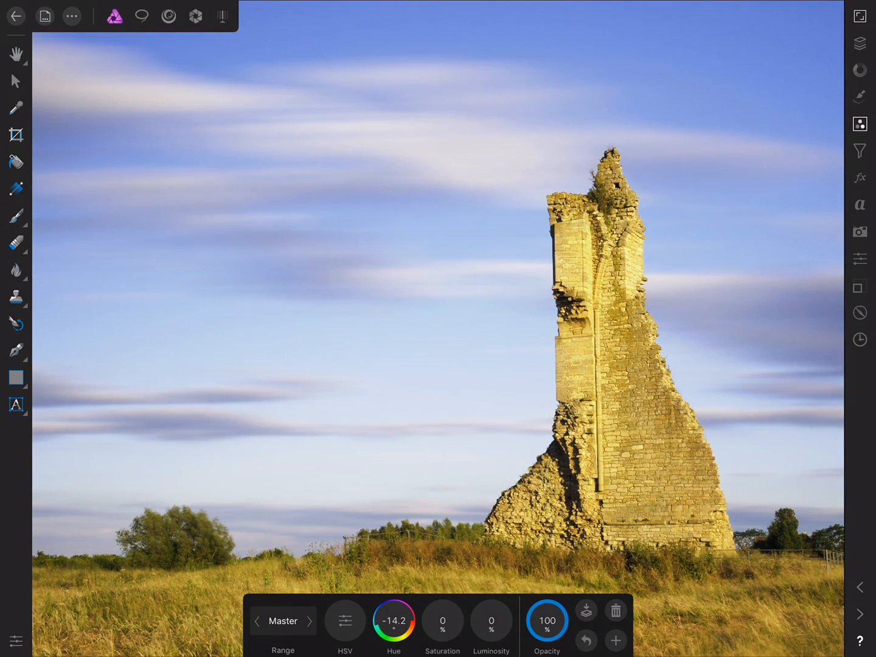
left_click_drag(377, 602, 408, 602)
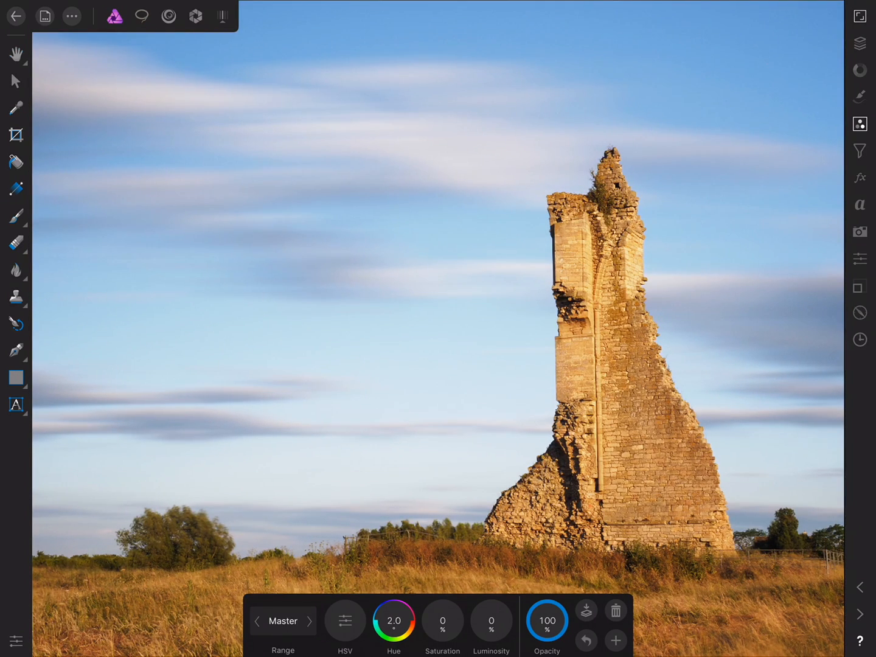
left_click_drag(394, 621, 407, 610)
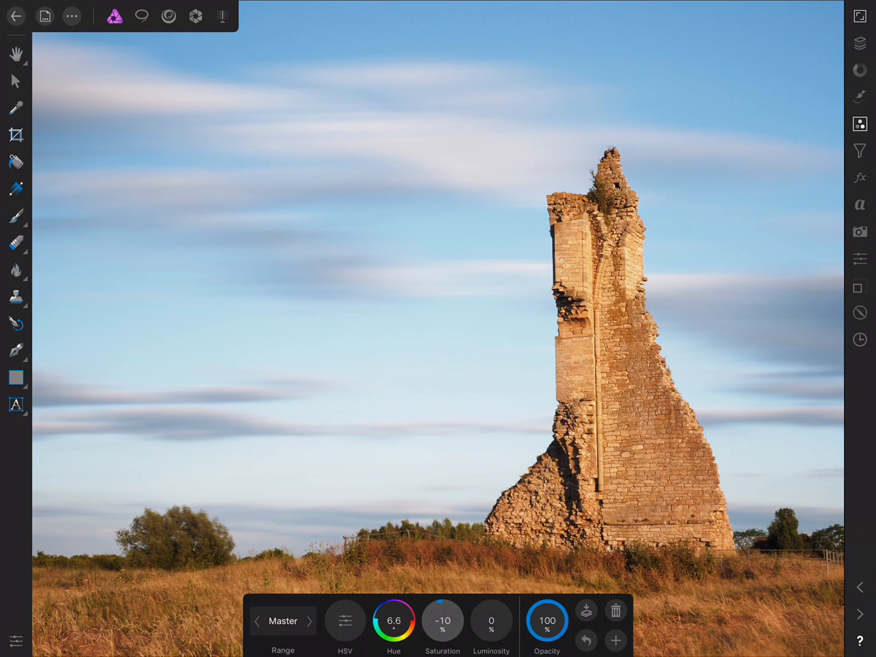
Lower the HSL saturation to -44% for muted colours and reach for the colour range picker.
left_click_drag(450, 611, 438, 633)
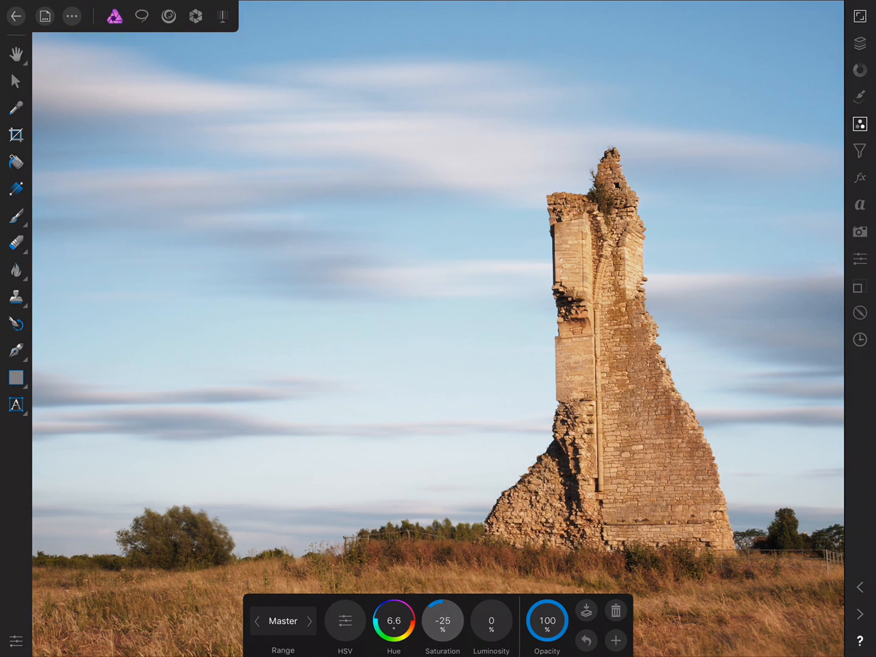
left_click_drag(443, 620, 443, 632)
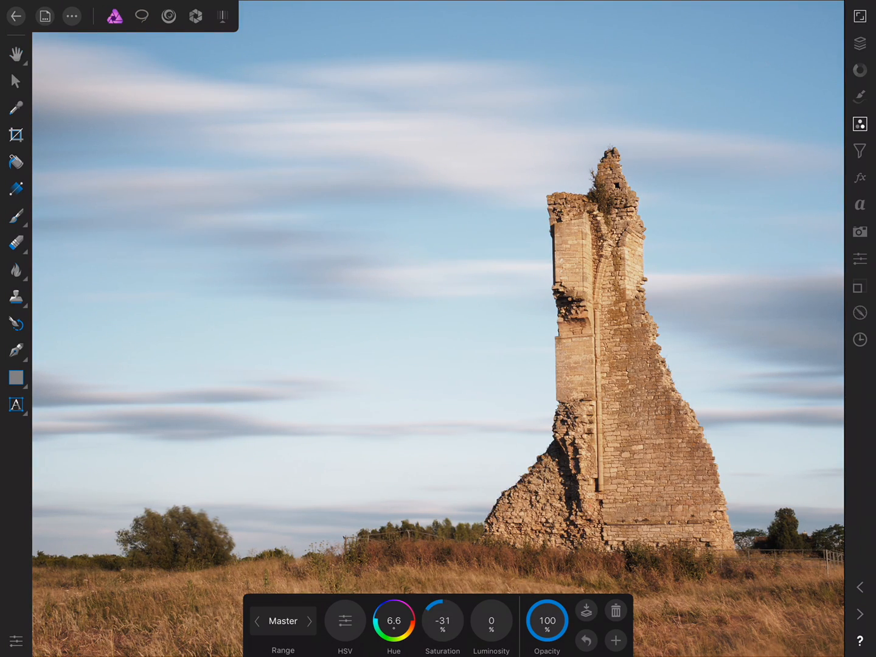
left_click_drag(443, 621, 438, 633)
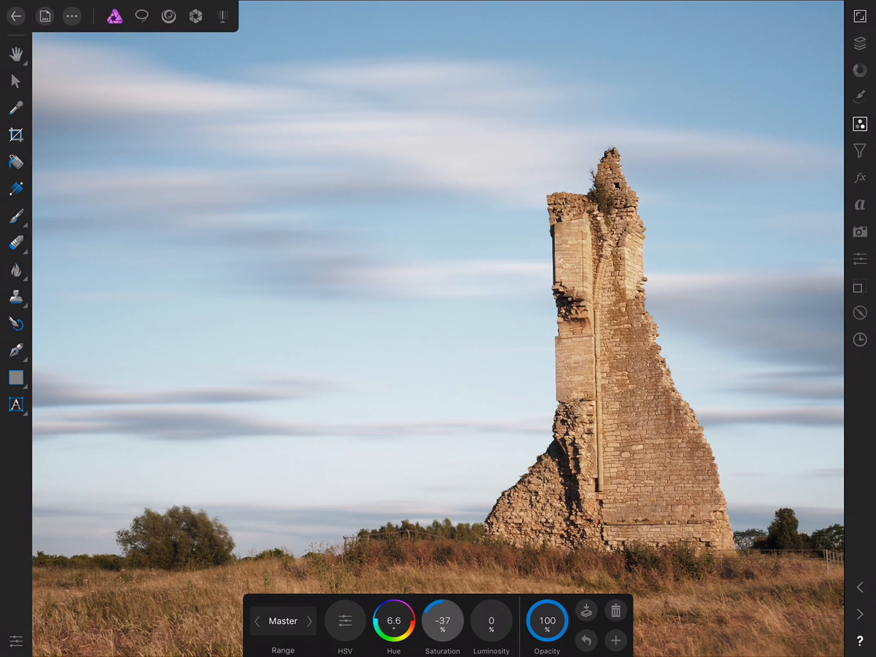
left_click_drag(443, 621, 443, 635)
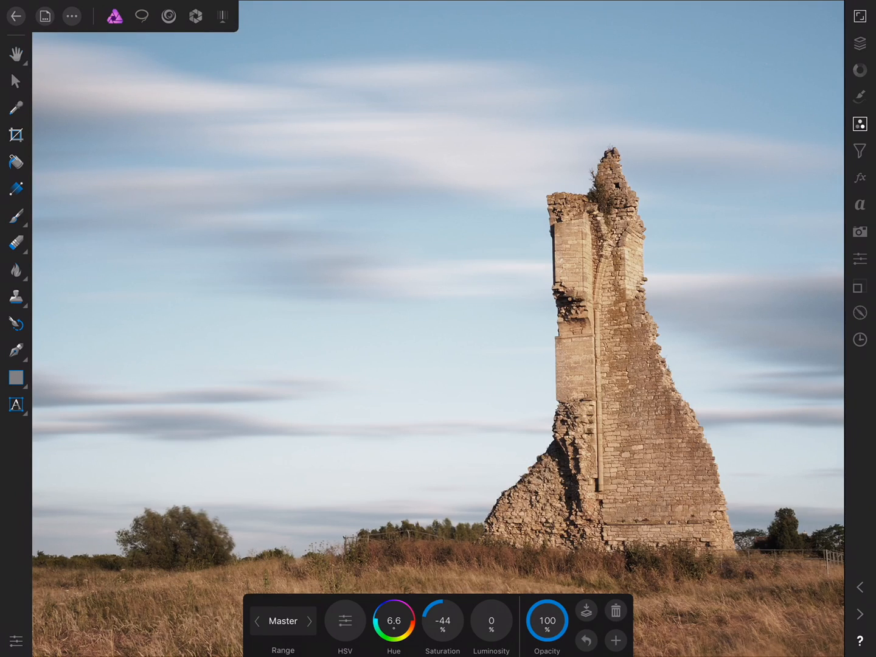
left_click(282, 620)
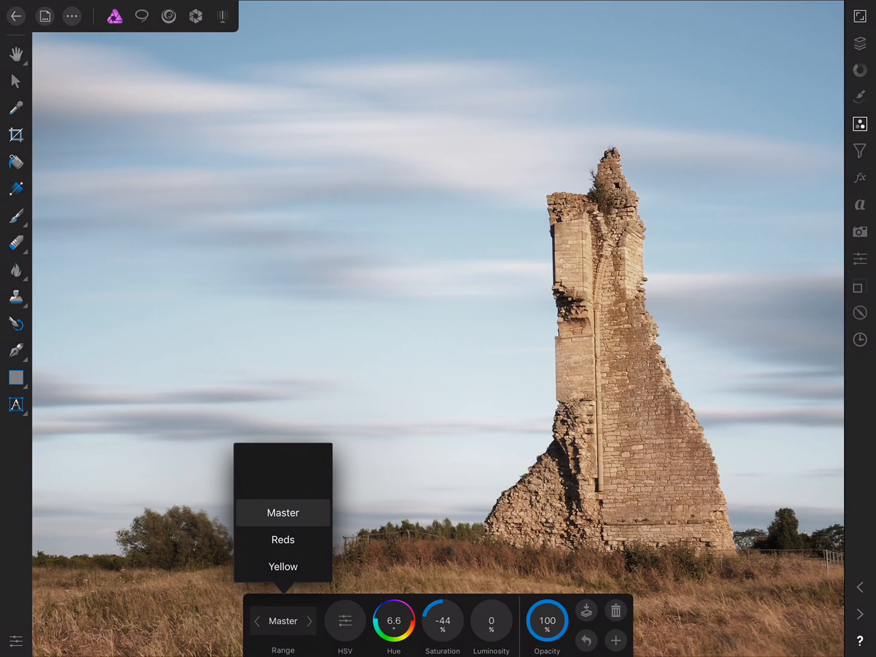
Raise the Reds saturation to +39% and switch the range to Cyans.
left_click(282, 540)
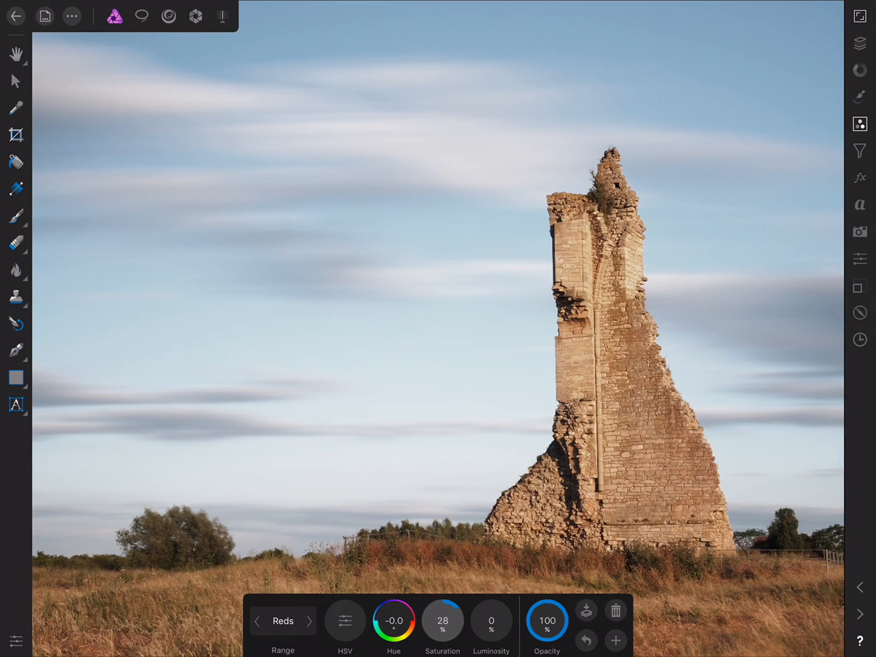
left_click_drag(443, 620, 454, 608)
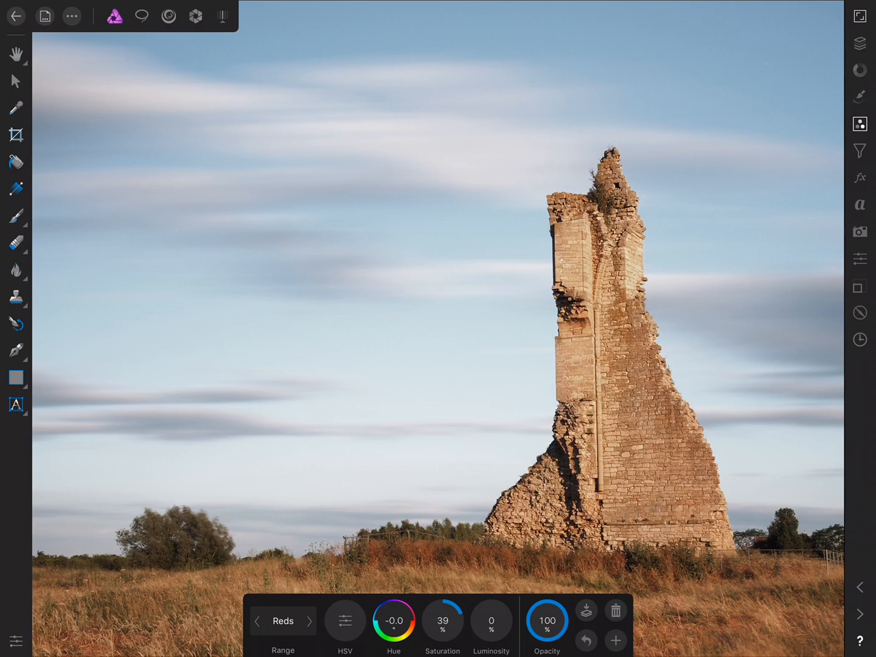
left_click(282, 637)
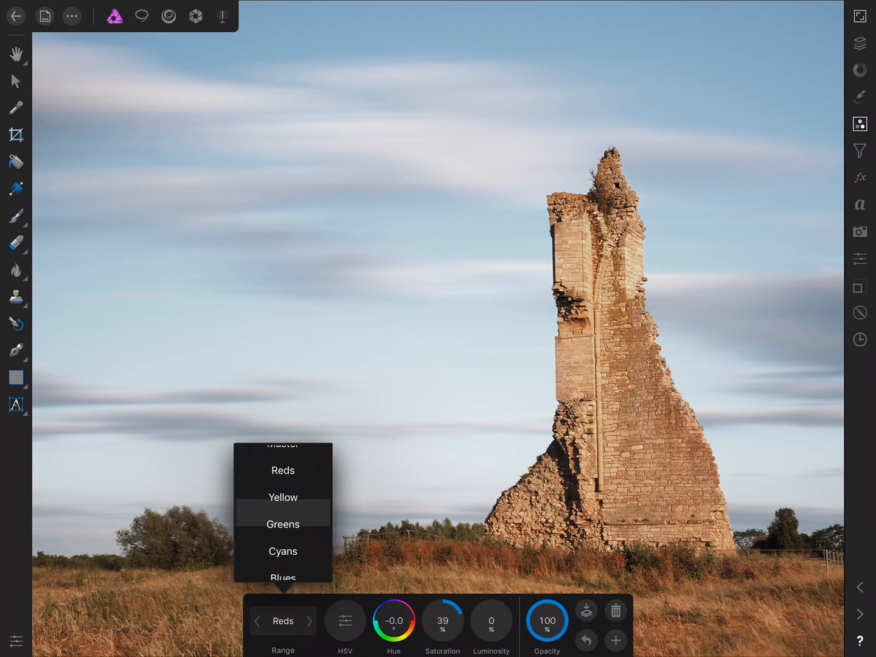
left_click(283, 514)
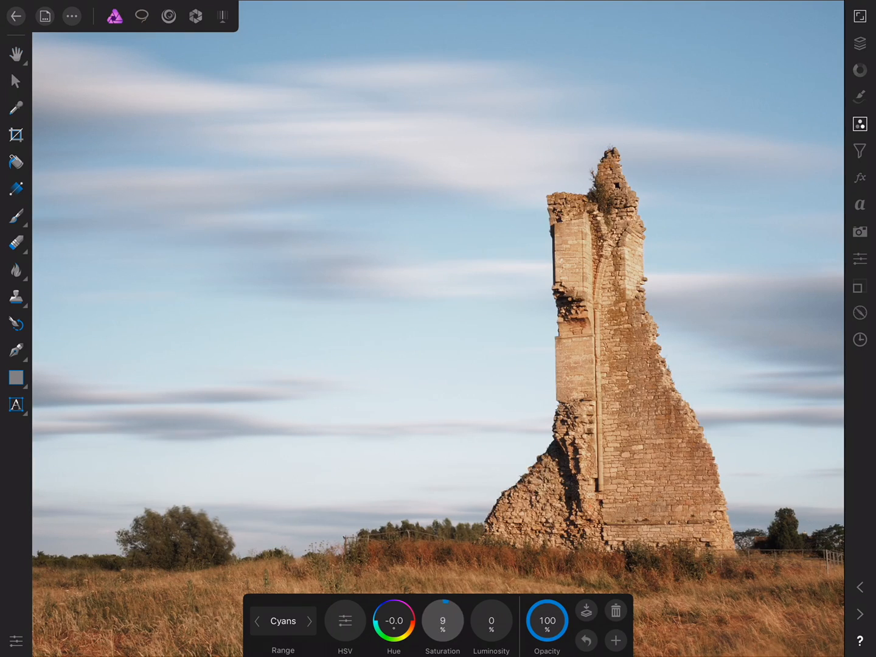
Boost Cyans saturation to 66% and darken their luminosity to -61%.
left_click_drag(426, 620, 443, 620)
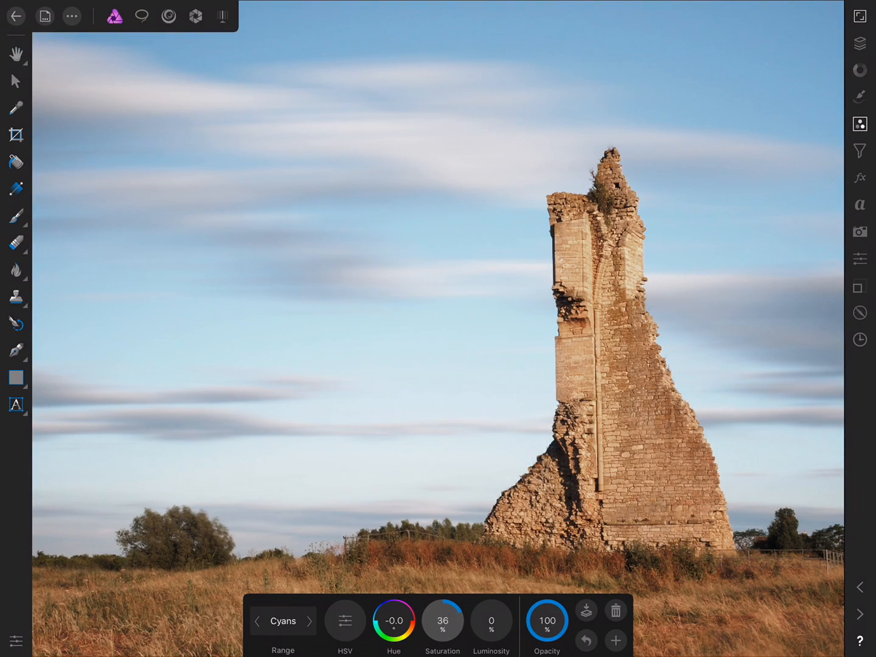
left_click_drag(443, 621, 443, 602)
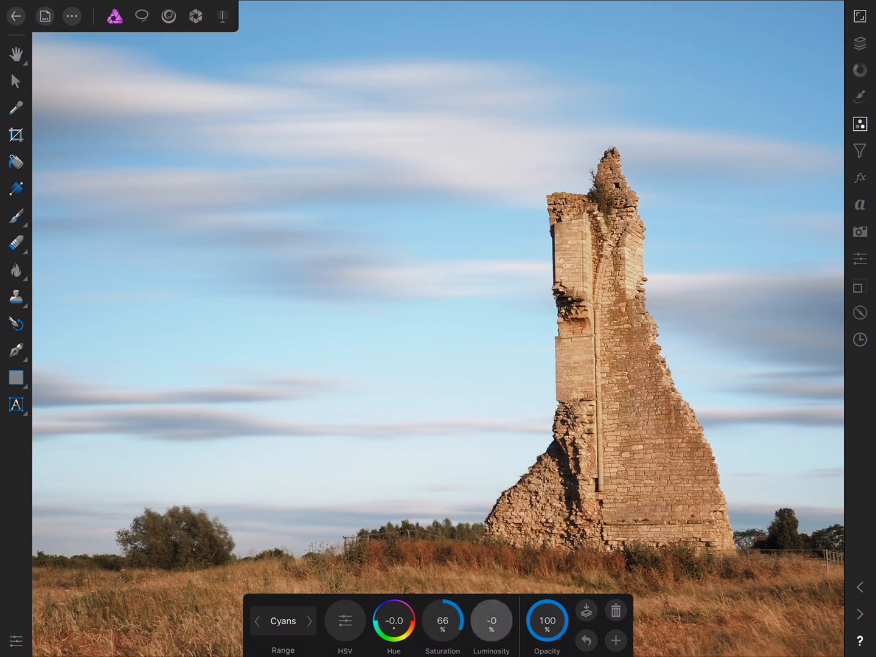
left_click_drag(492, 620, 492, 632)
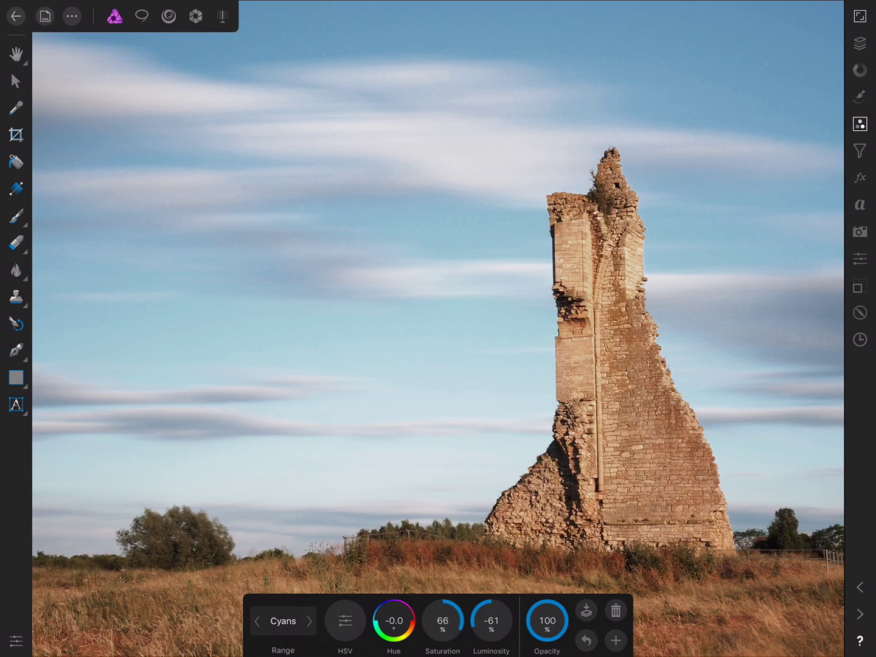
left_click(861, 124)
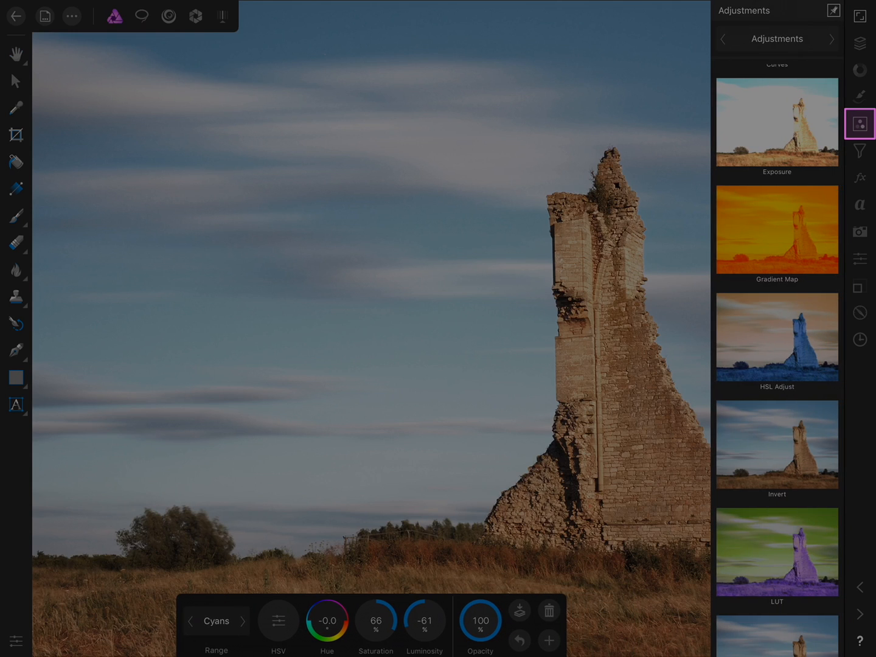
Add a Selective Colour adjustment with Reds cyan at -100%, then switch the range to Cyans for +100% cyan.
scroll("down", 3)
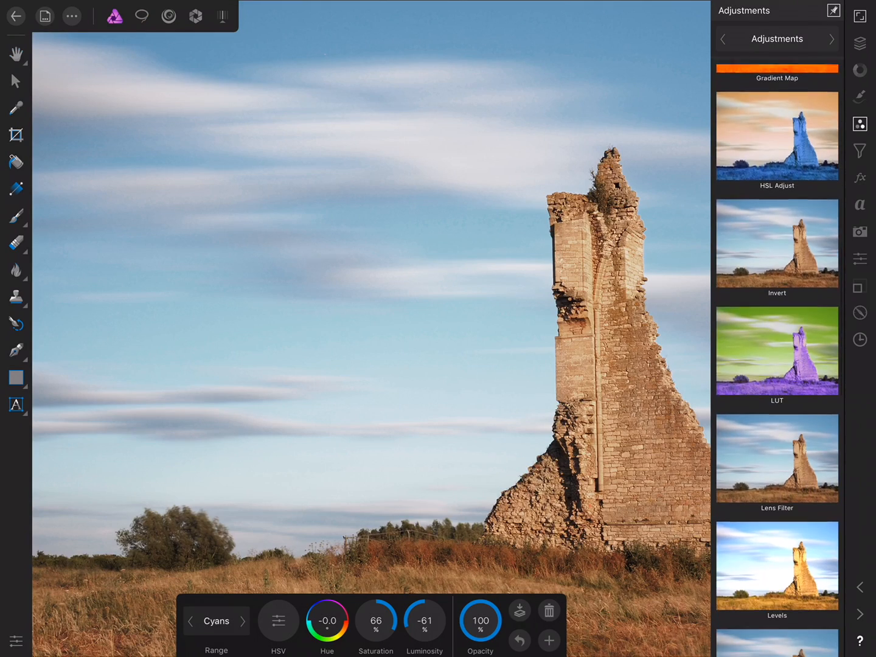
scroll("down", 3)
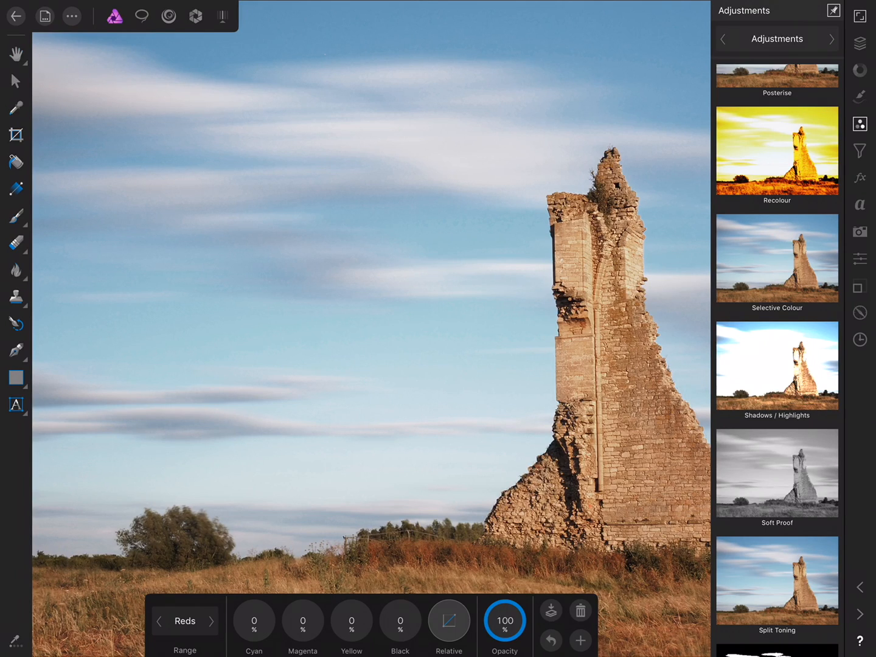
left_click_drag(254, 620, 243, 611)
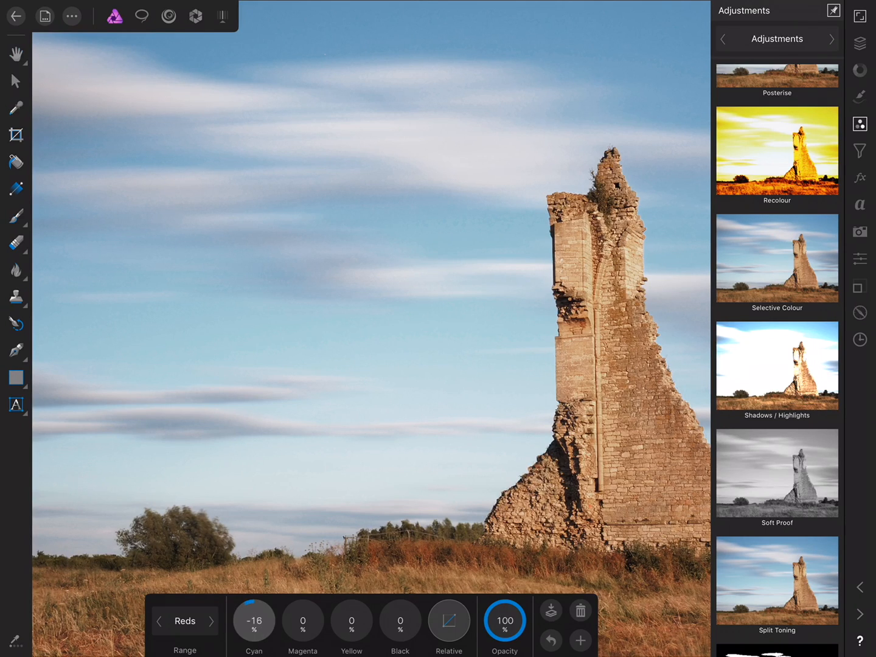
left_click_drag(254, 611, 254, 632)
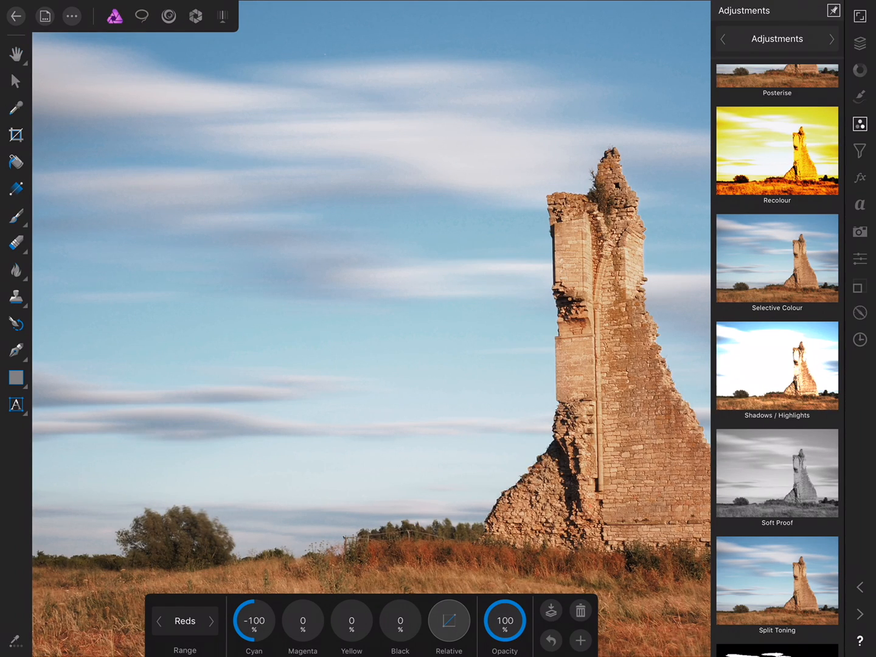
left_click(185, 637)
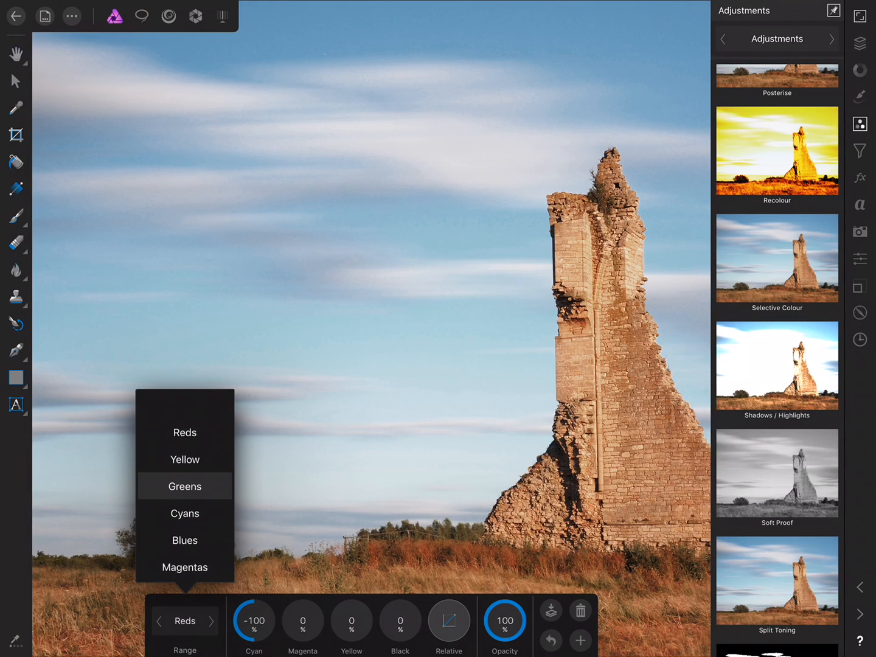
left_click(185, 486)
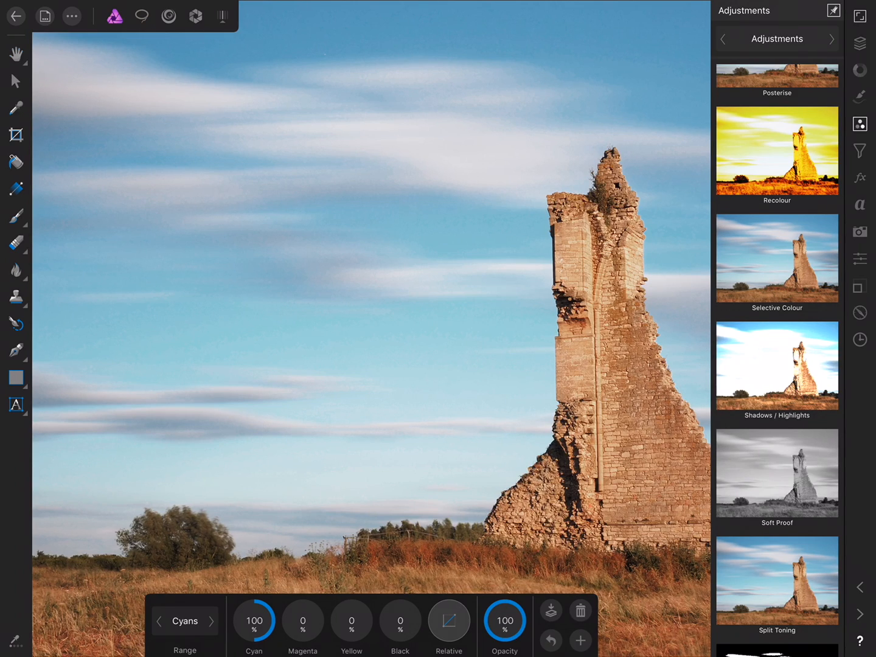
Choose the Neutrals range and lower its yellow to -10% for a cooler cast.
left_click(185, 638)
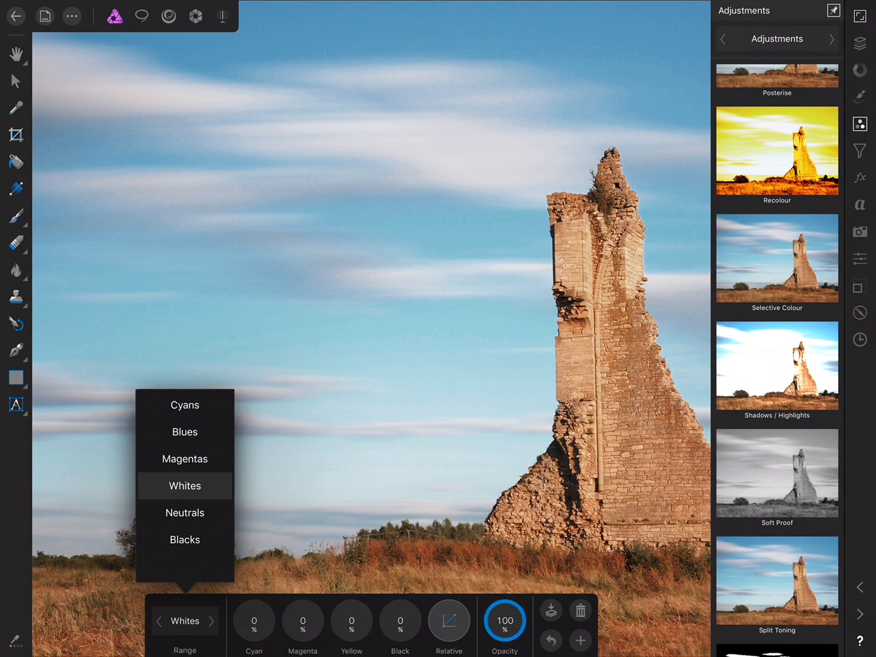
left_click(185, 487)
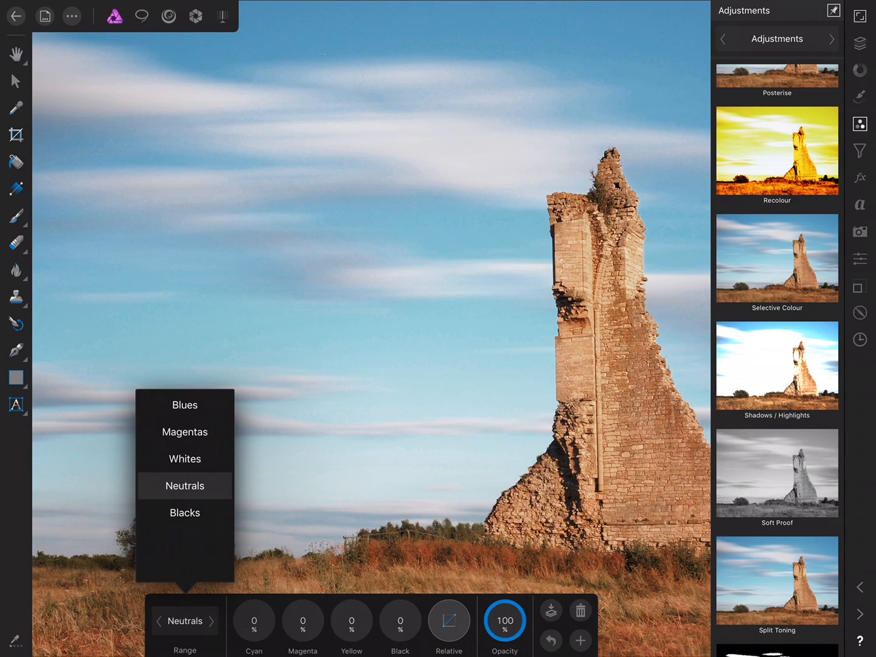
left_click(184, 485)
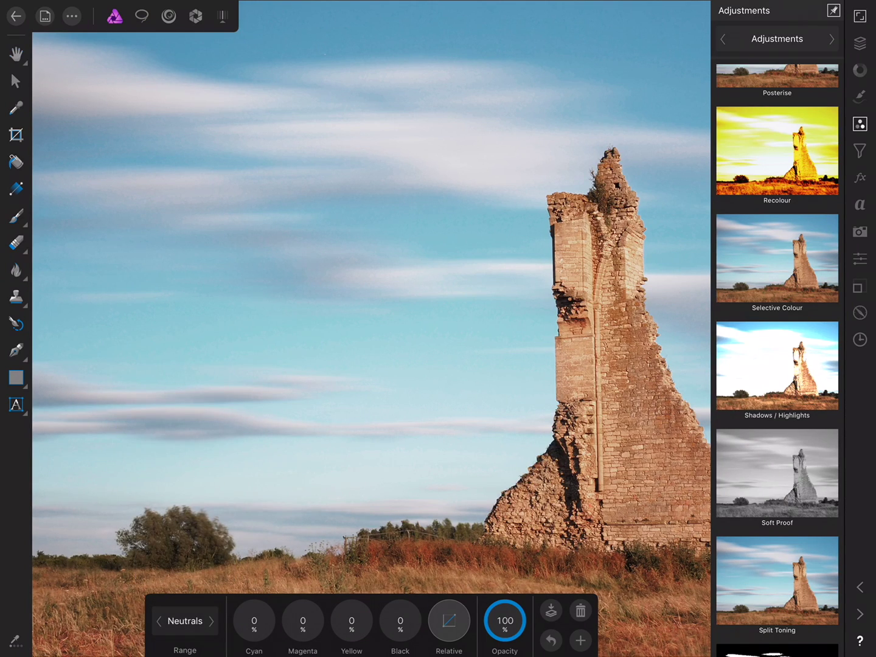
left_click_drag(350, 620, 351, 632)
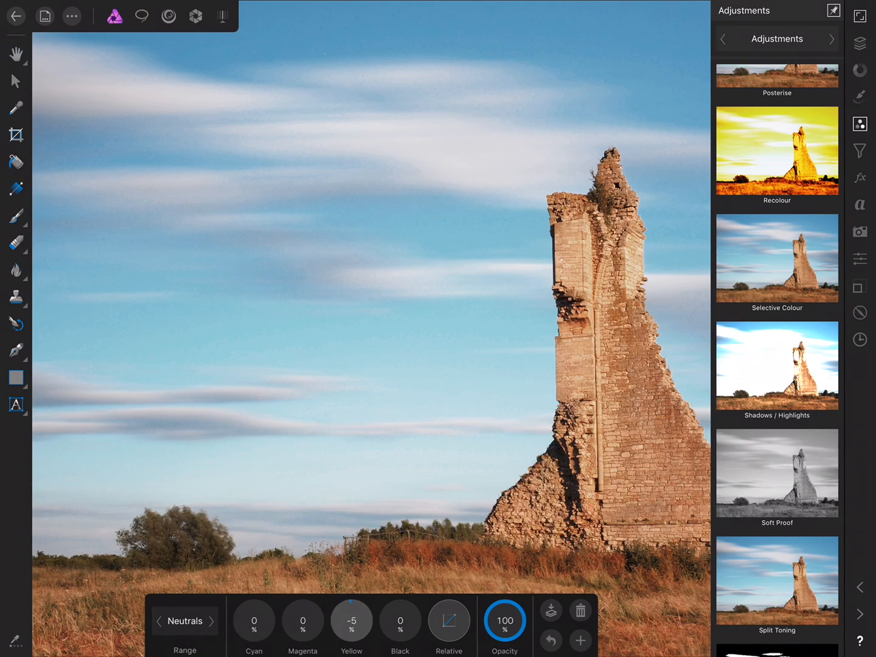
left_click_drag(350, 621, 341, 621)
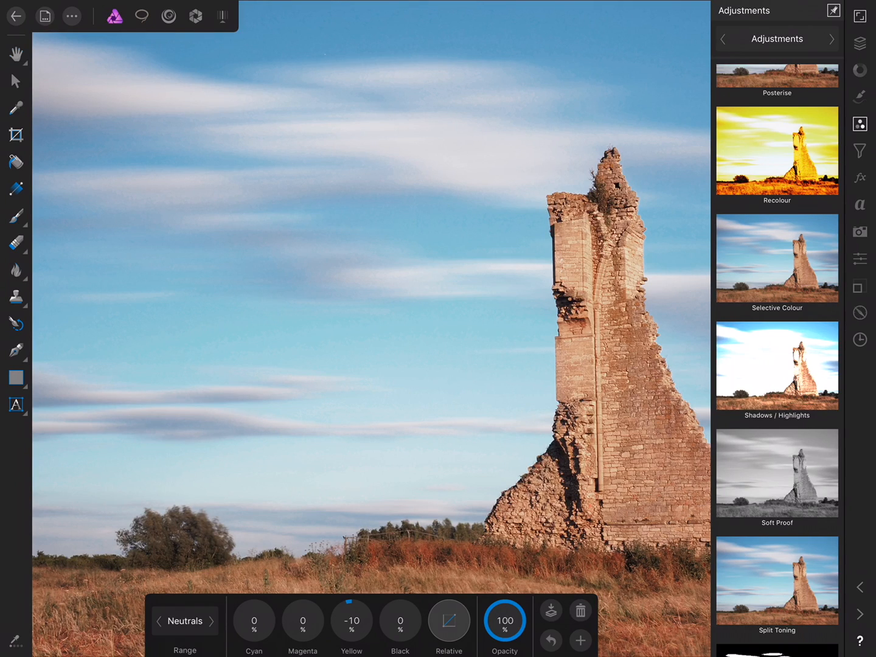
Show the layers, toggle the HSL Shift adjustment off and back on to compare.
left_click(861, 44)
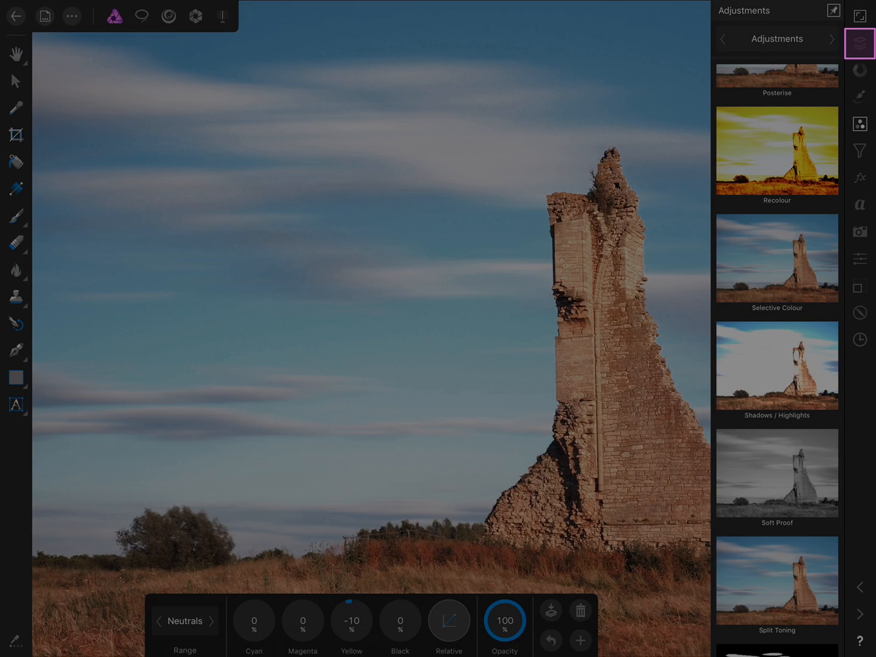
left_click(862, 39)
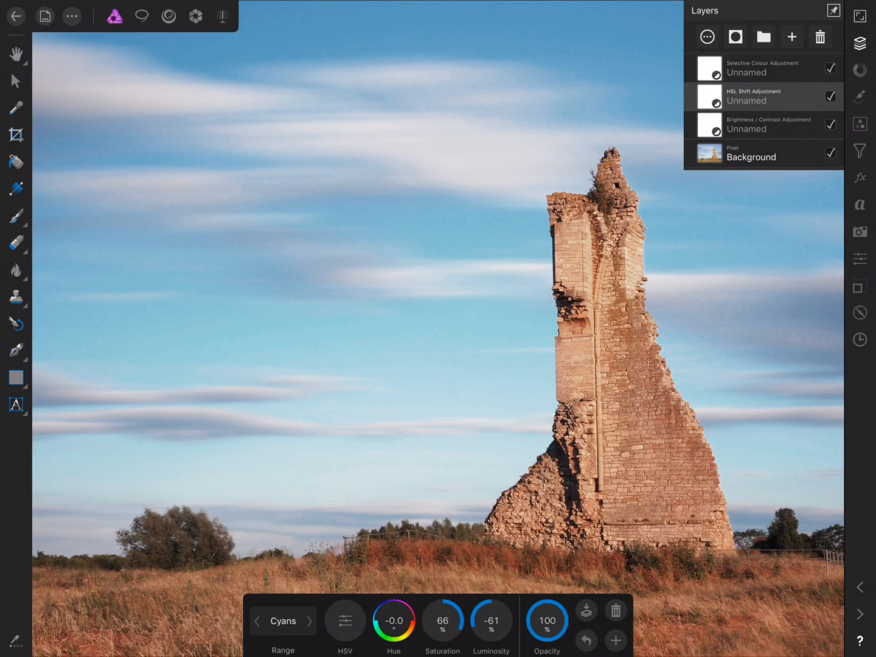
left_click(829, 95)
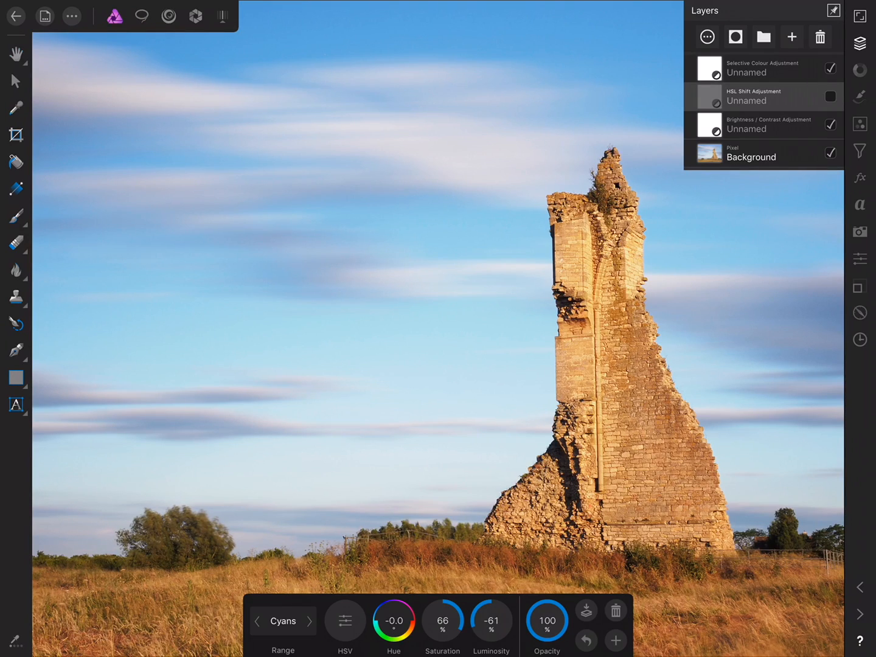
left_click(828, 96)
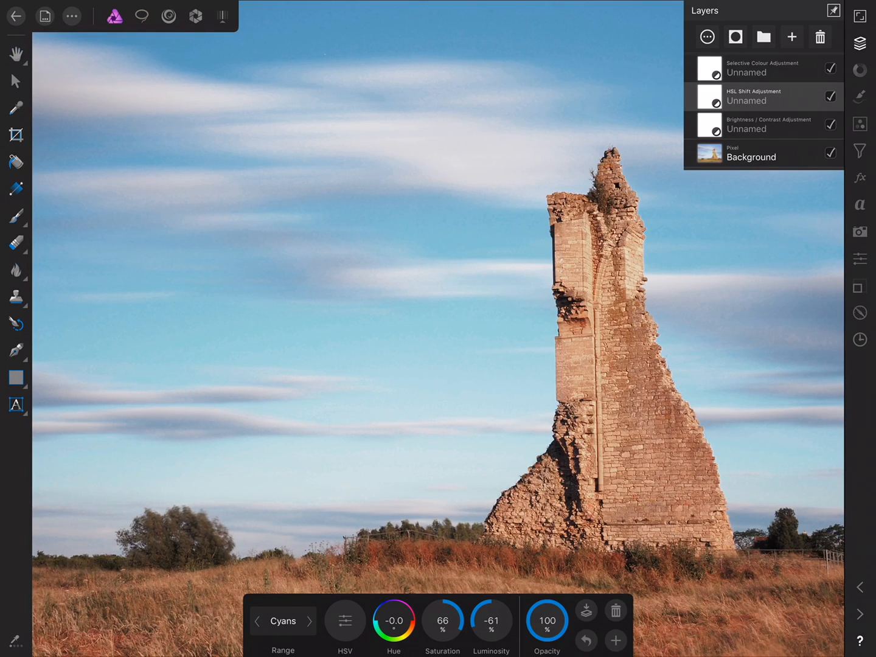
Enter the Selection persona with the Selection Brush in Add mode on the Background layer.
left_click(142, 17)
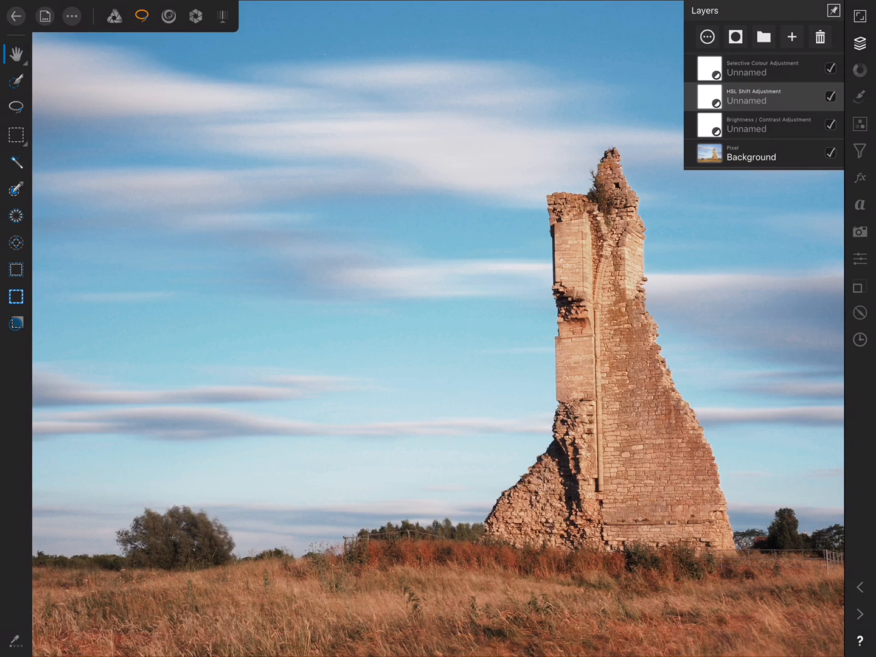
left_click(15, 82)
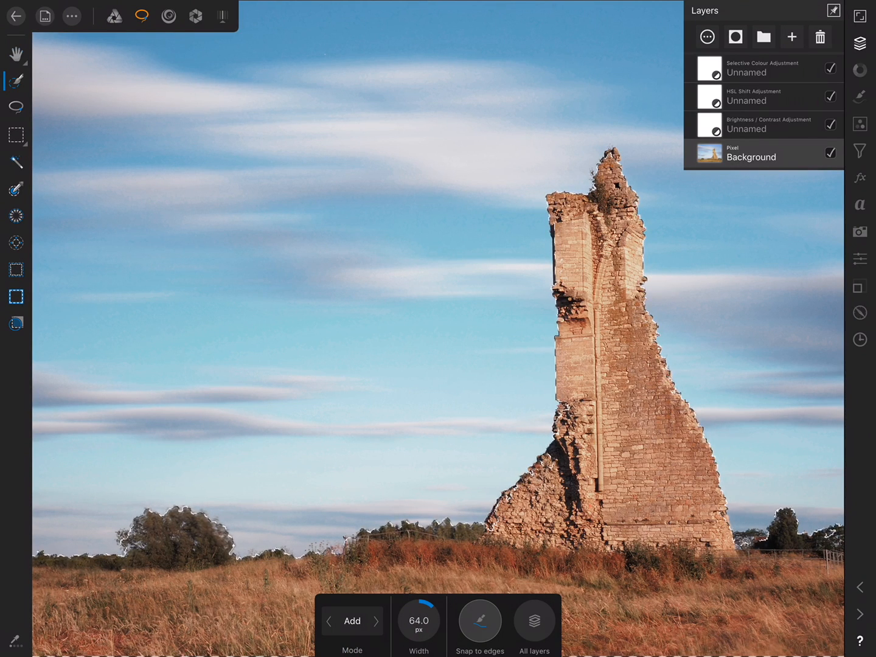
Choose Unsharp Mask from the All Filters list in the Filters studio.
left_click(859, 151)
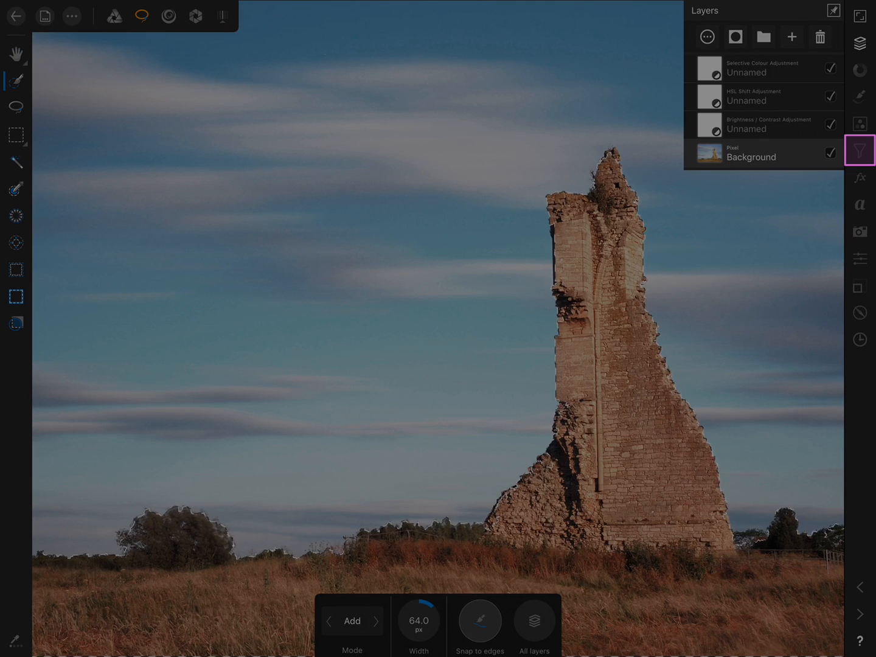
left_click(860, 150)
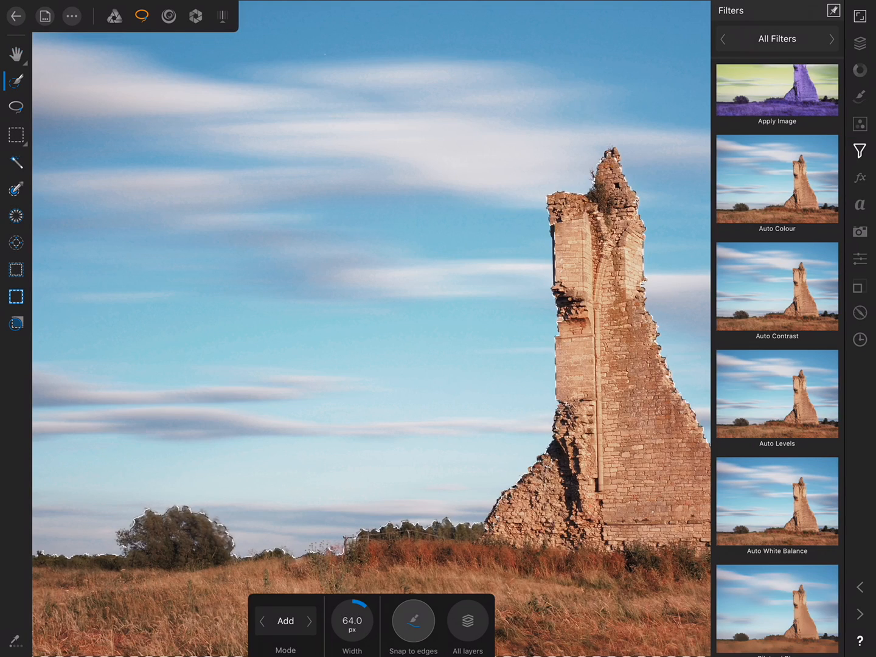
scroll("down", 3)
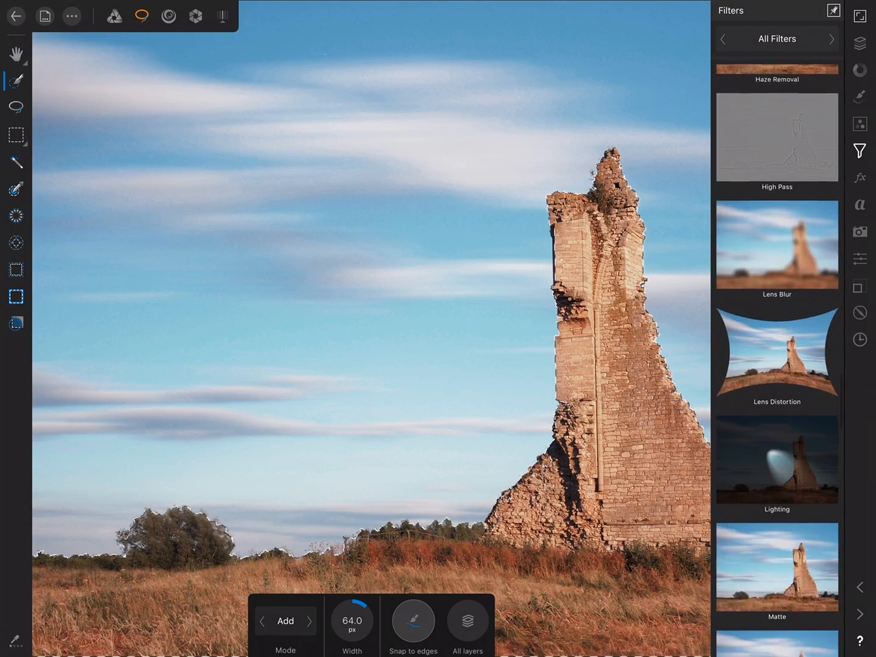
scroll("down", 3)
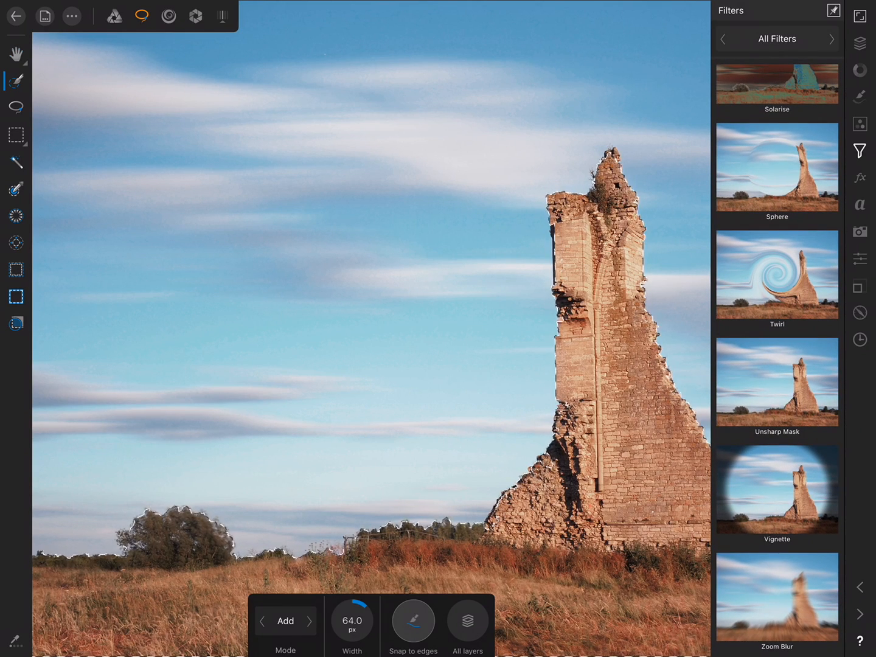
left_click(776, 385)
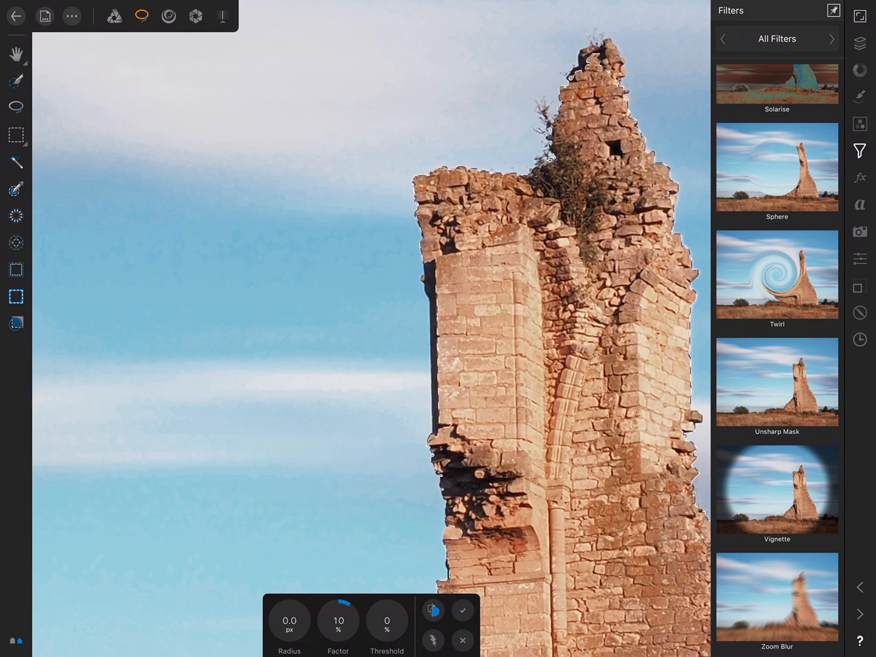
Preview radius values, settle on 3 px (factor 10%, threshold 0%) and apply the Unsharp Mask.
left_click_drag(289, 611, 290, 611)
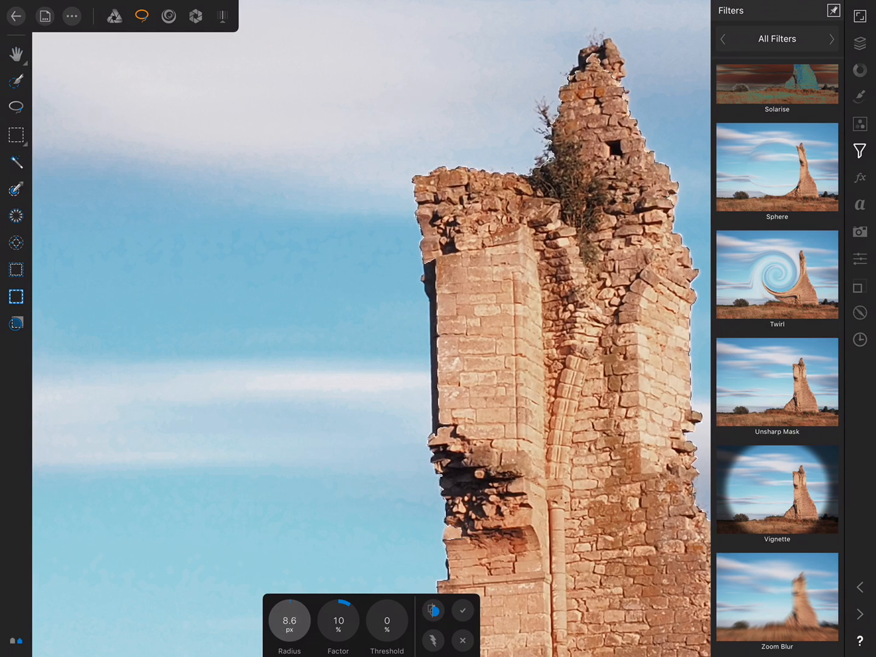
left_click_drag(289, 621, 304, 602)
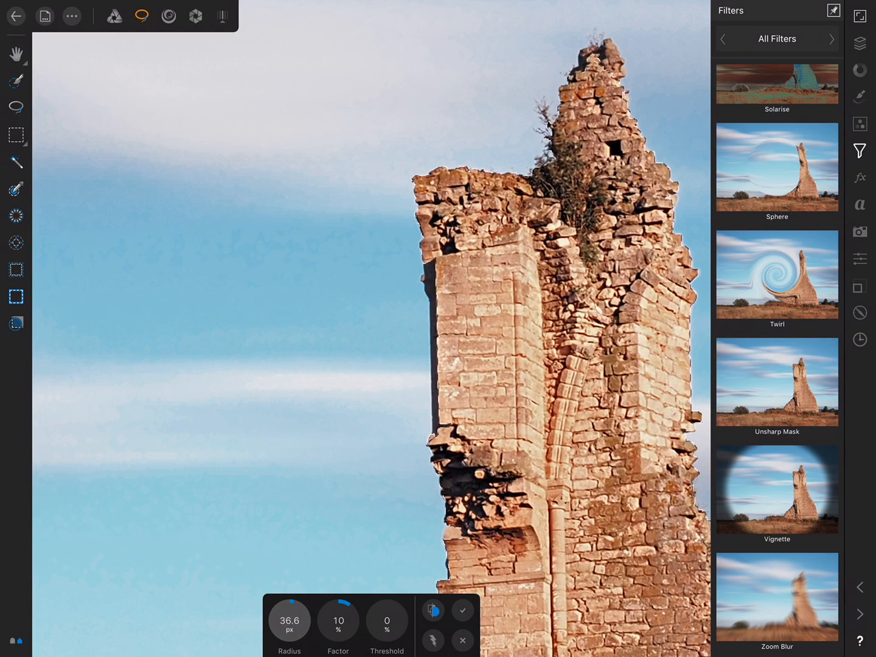
left_click_drag(289, 620, 316, 597)
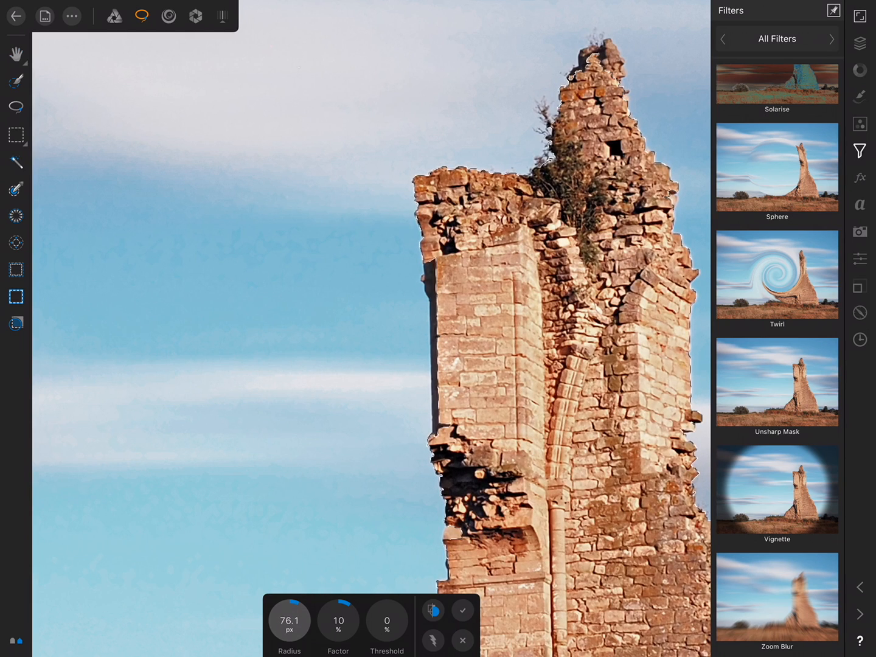
left_click_drag(305, 619, 289, 619)
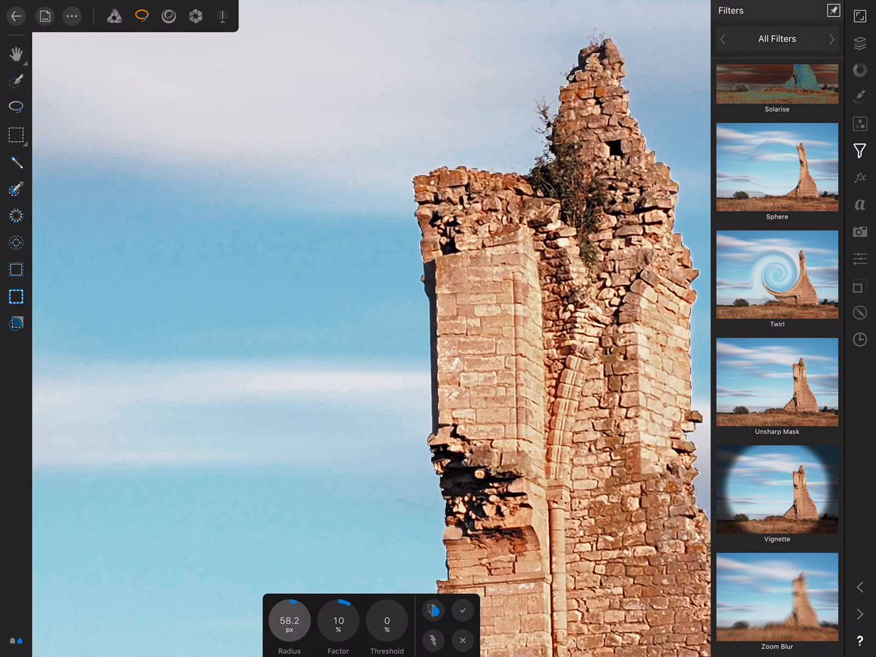
left_click_drag(289, 620, 290, 633)
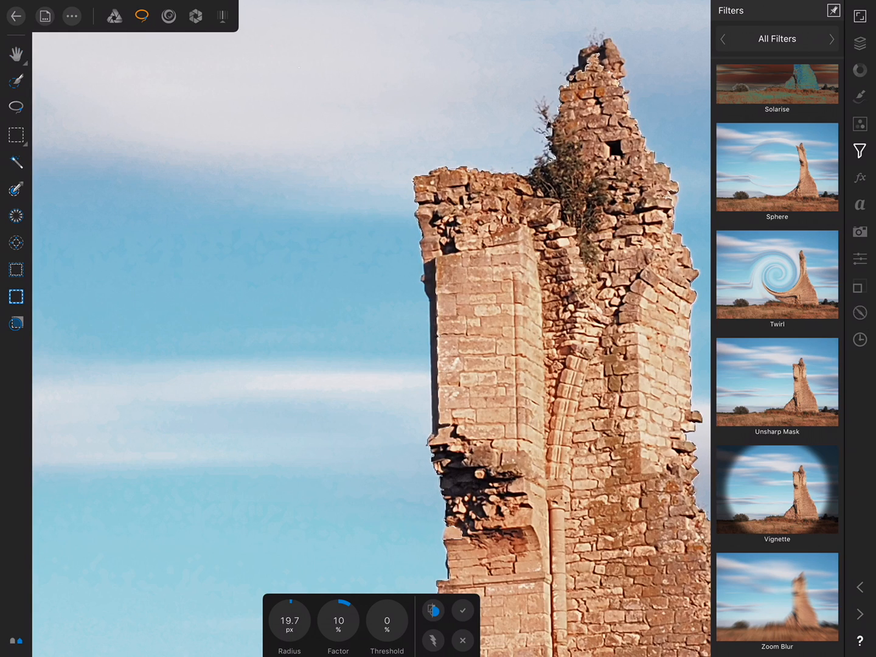
left_click(291, 621)
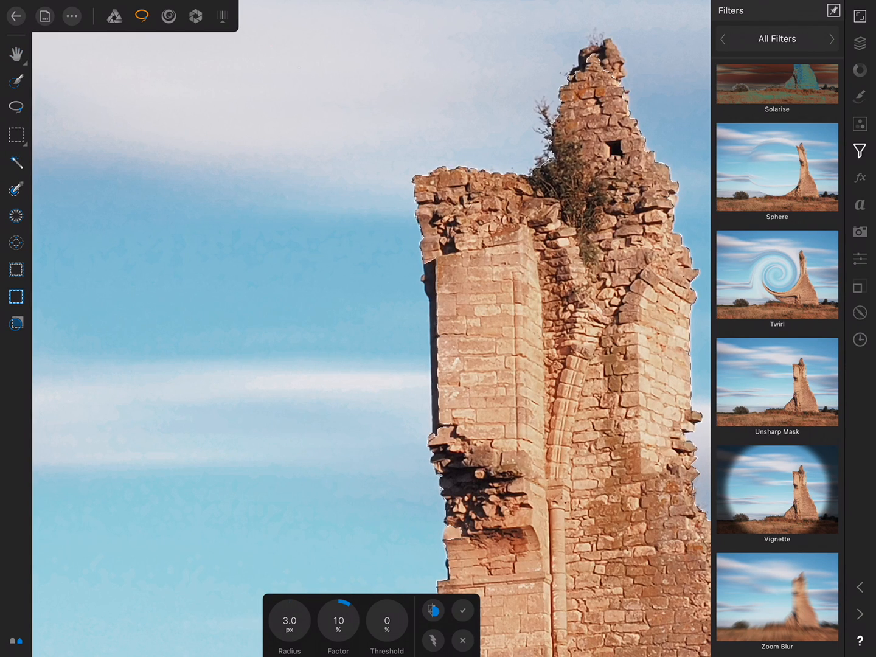
left_click(339, 632)
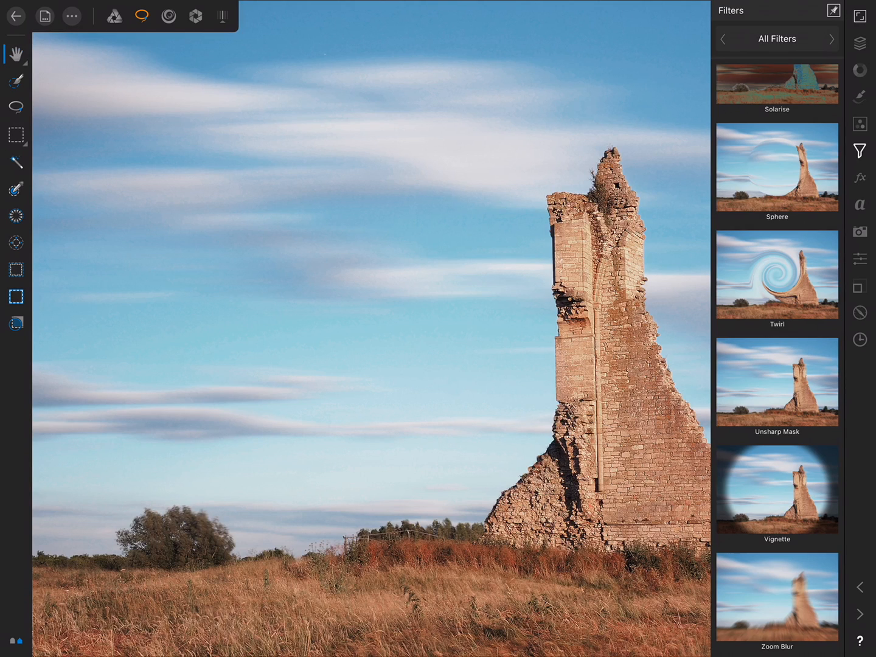
Export the edited photo from the Document menu as a best-quality JPEG.
left_click(44, 17)
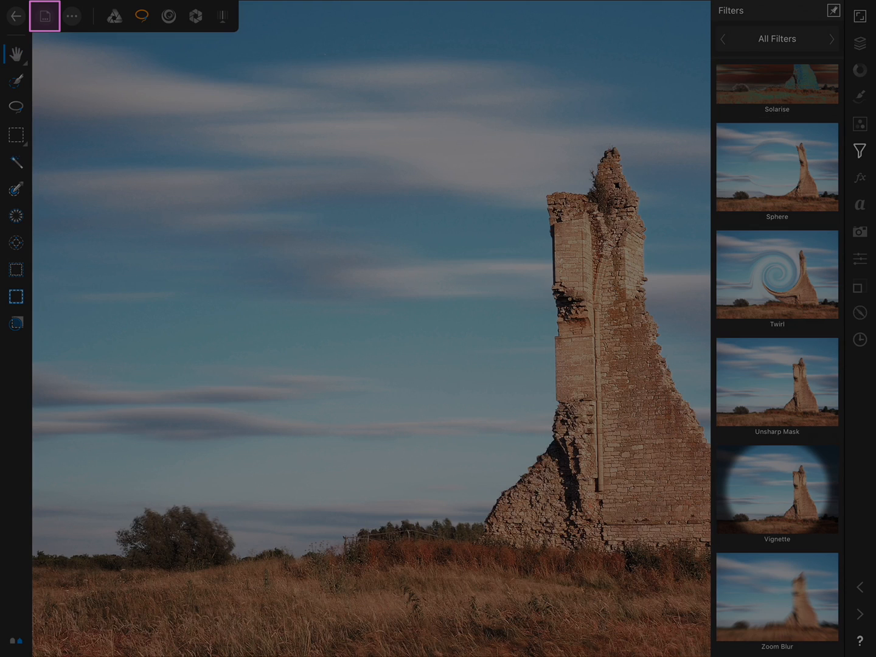
left_click(44, 17)
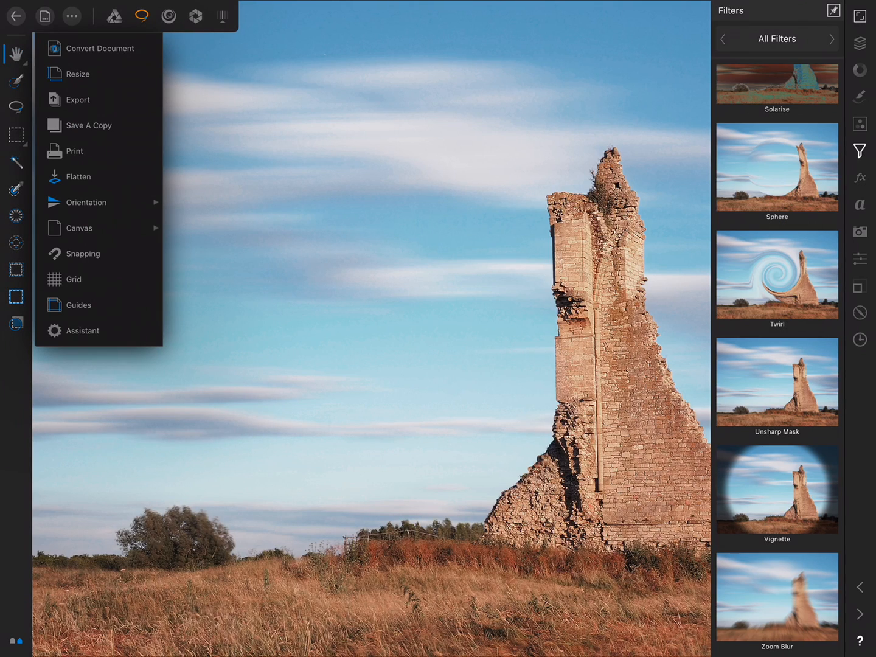
mouse_move(77, 100)
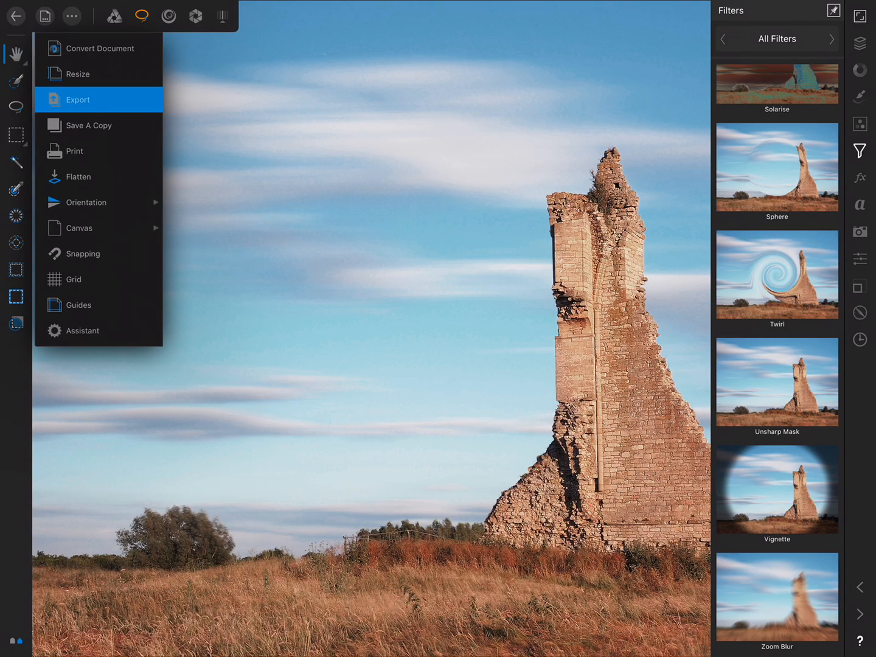
left_click(78, 99)
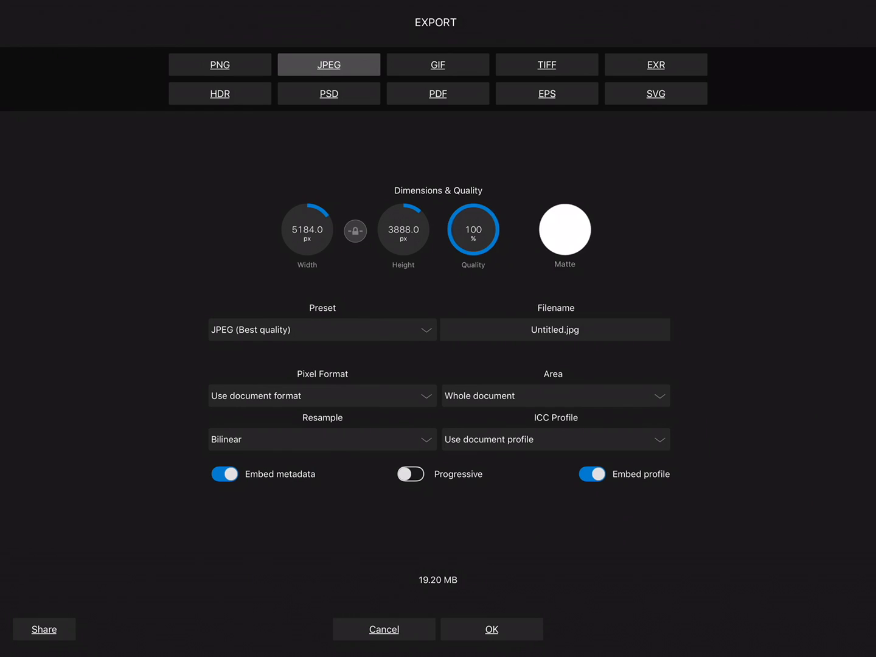
left_click(492, 629)
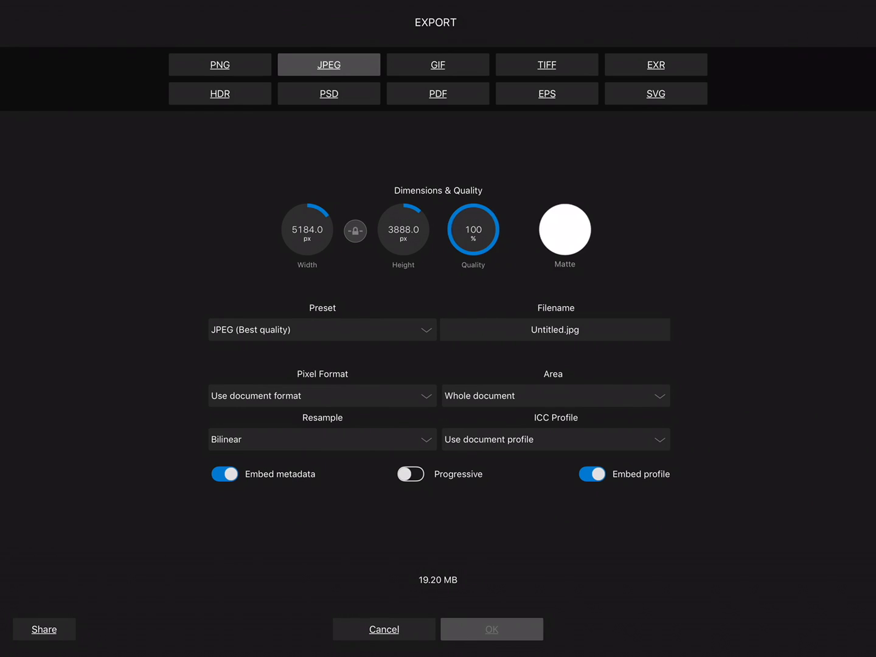
left_click(492, 629)
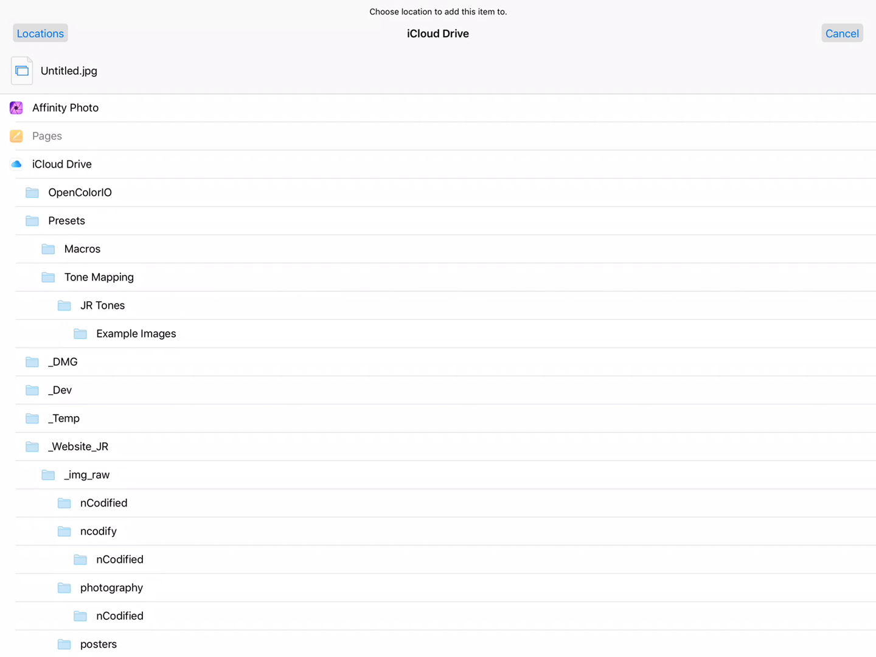
Save Untitled.jpg to an iCloud Drive folder and reopen the JPEG export settings.
scroll("down", 3)
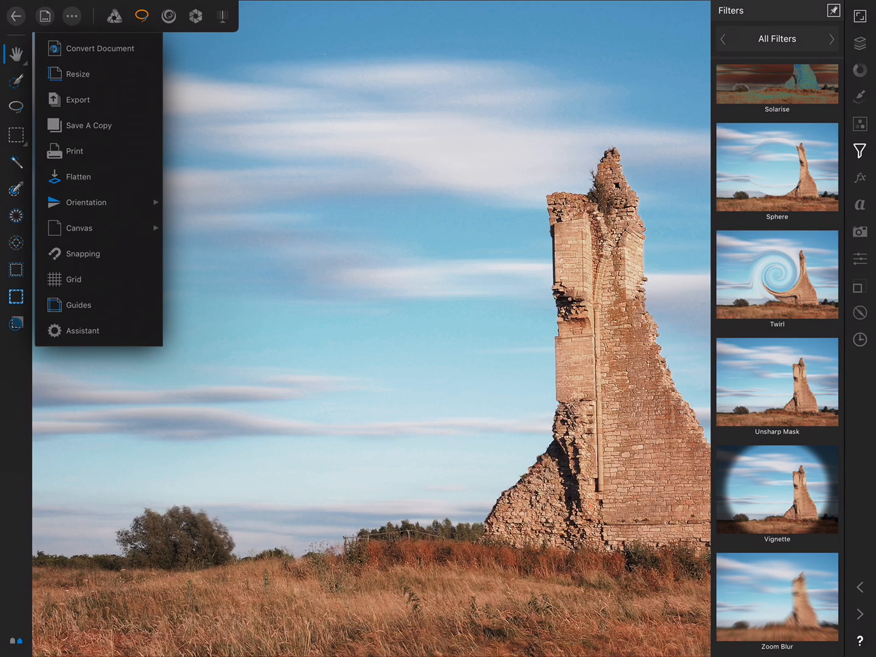
left_click(77, 100)
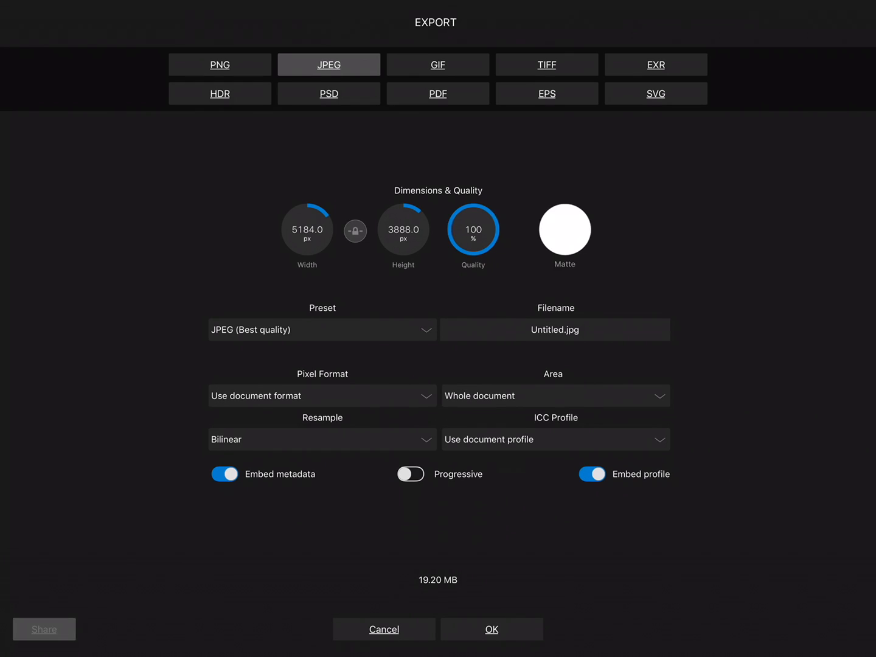
Share the exported JPEG and save it into the Photos library.
left_click(44, 629)
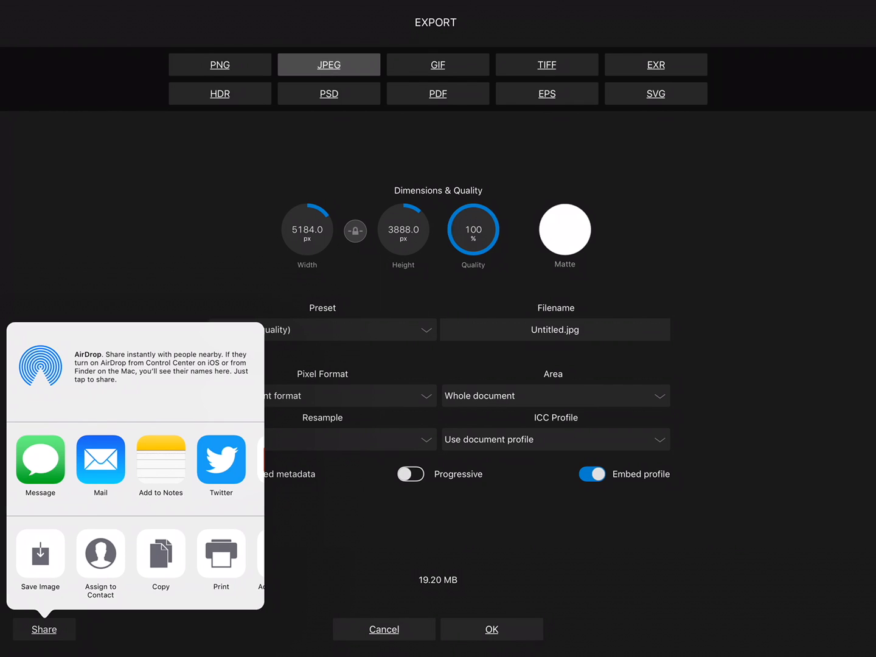
left_click(40, 556)
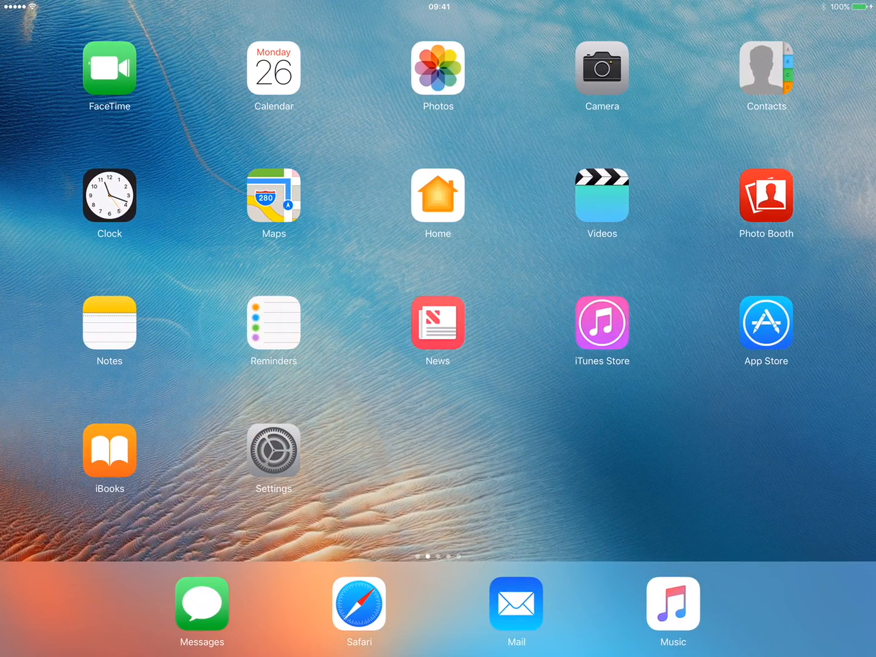
Check the tower image in Photos, return to Affinity Photo and cancel the Export dialog.
left_click(438, 68)
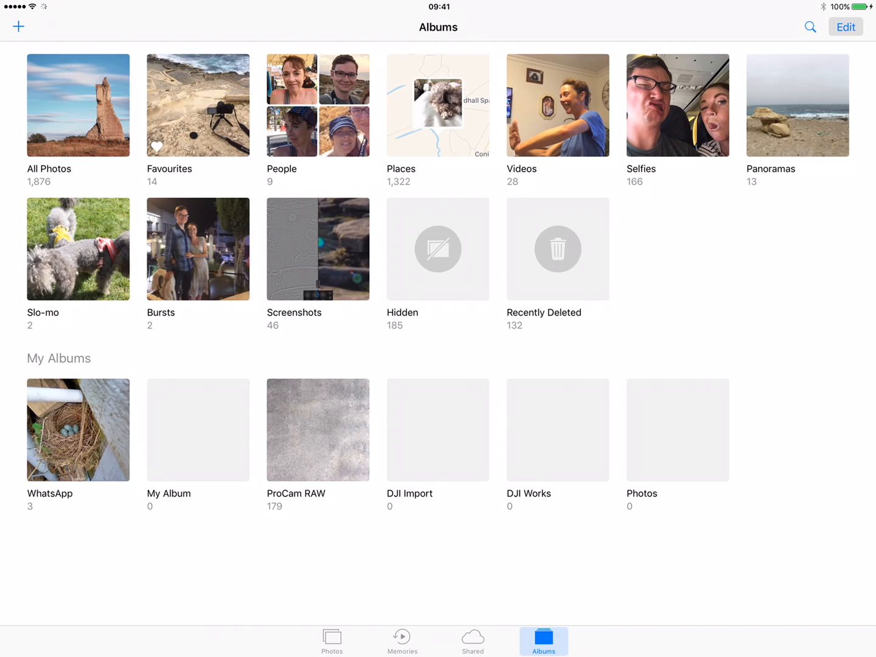
left_click(78, 105)
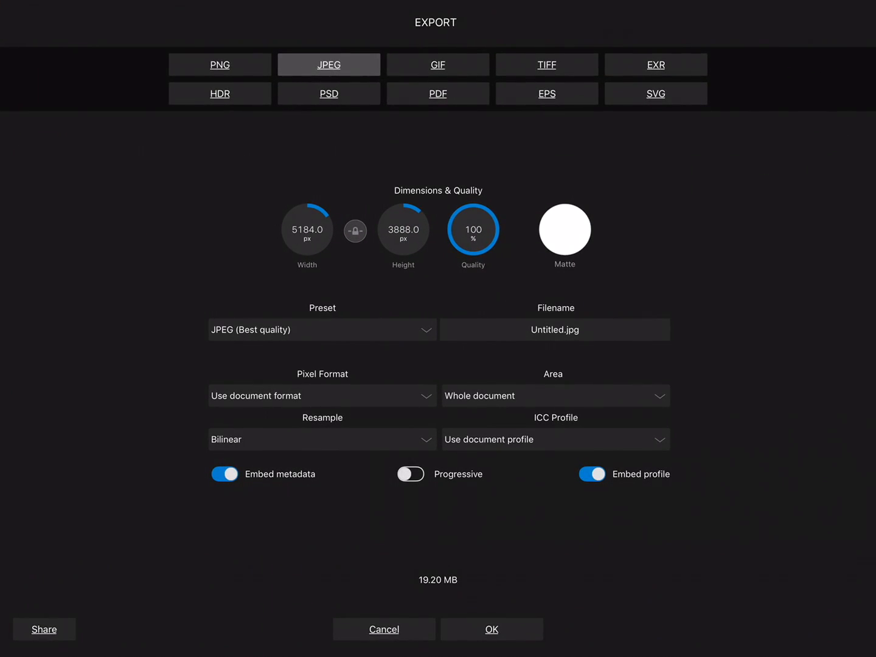
left_click(384, 629)
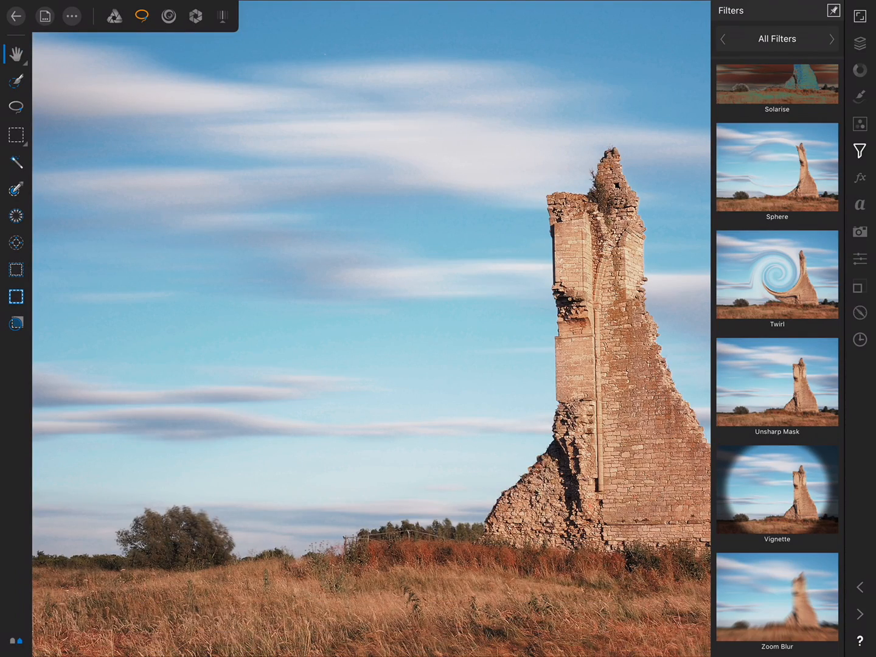